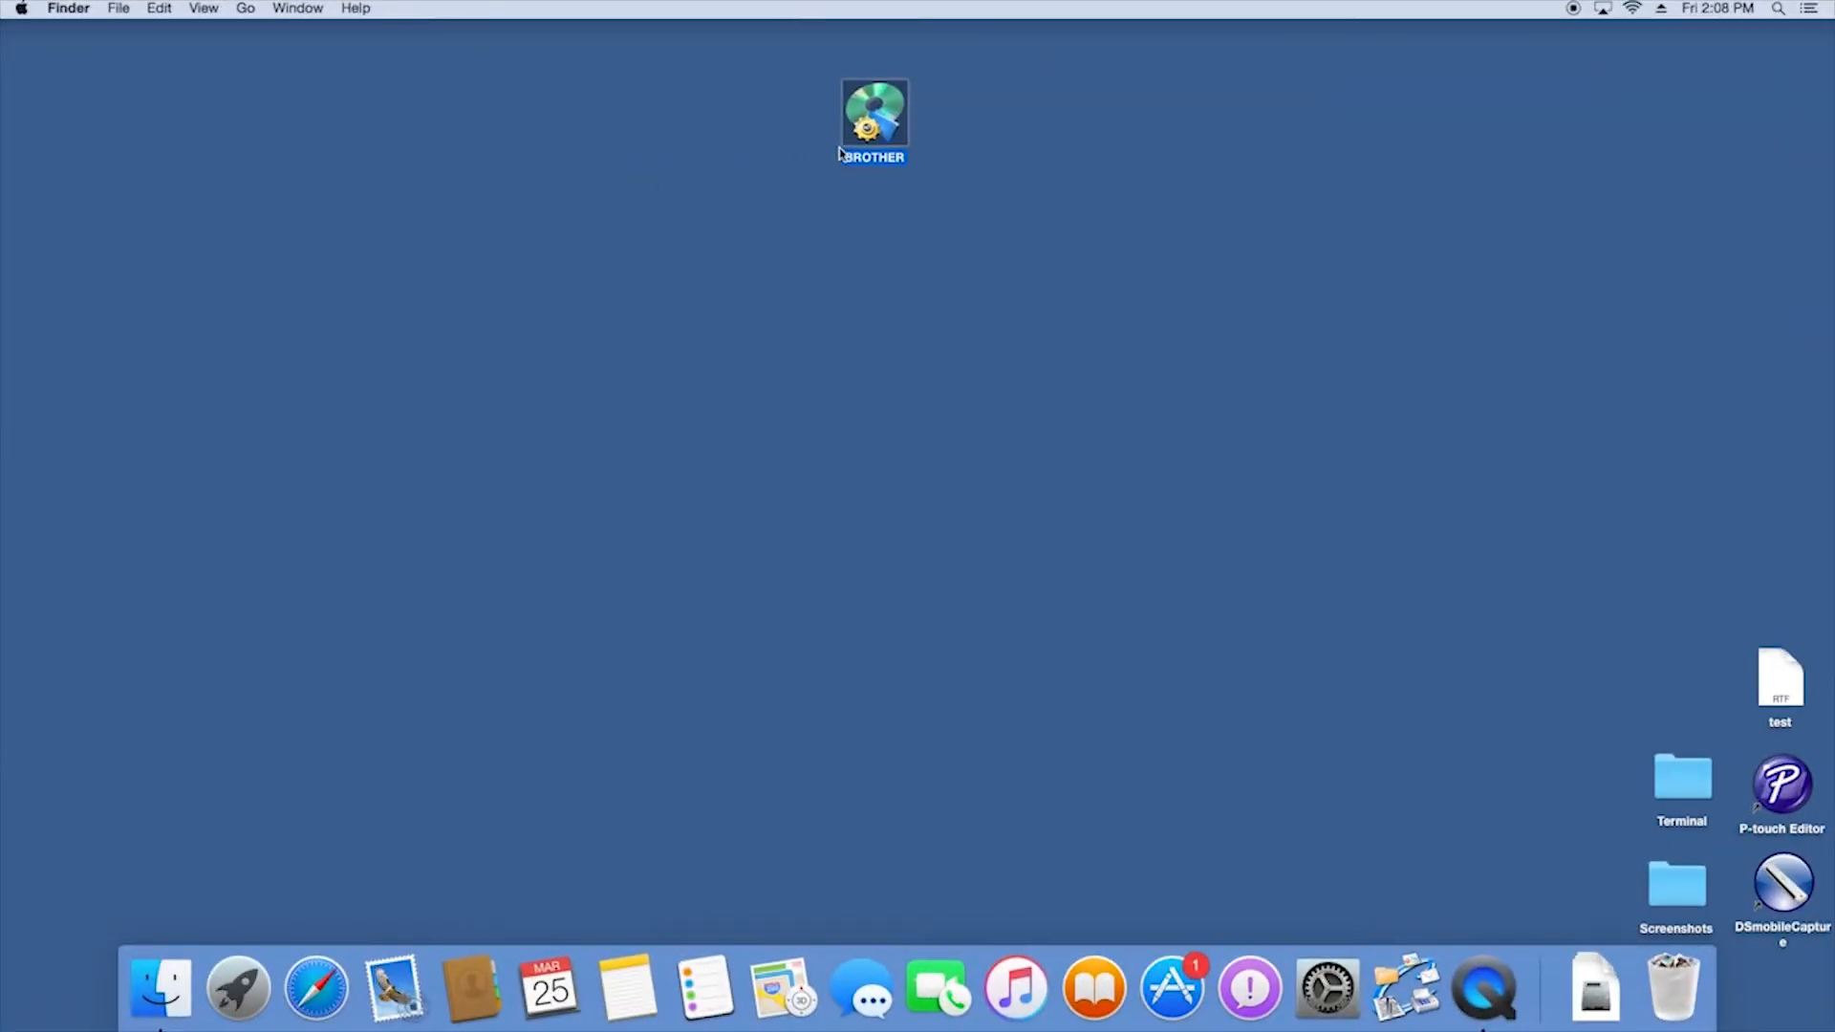
Launch StartHereOSX from the BROTHER disk, confirming the downloaded-app warning.
double_click(873, 111)
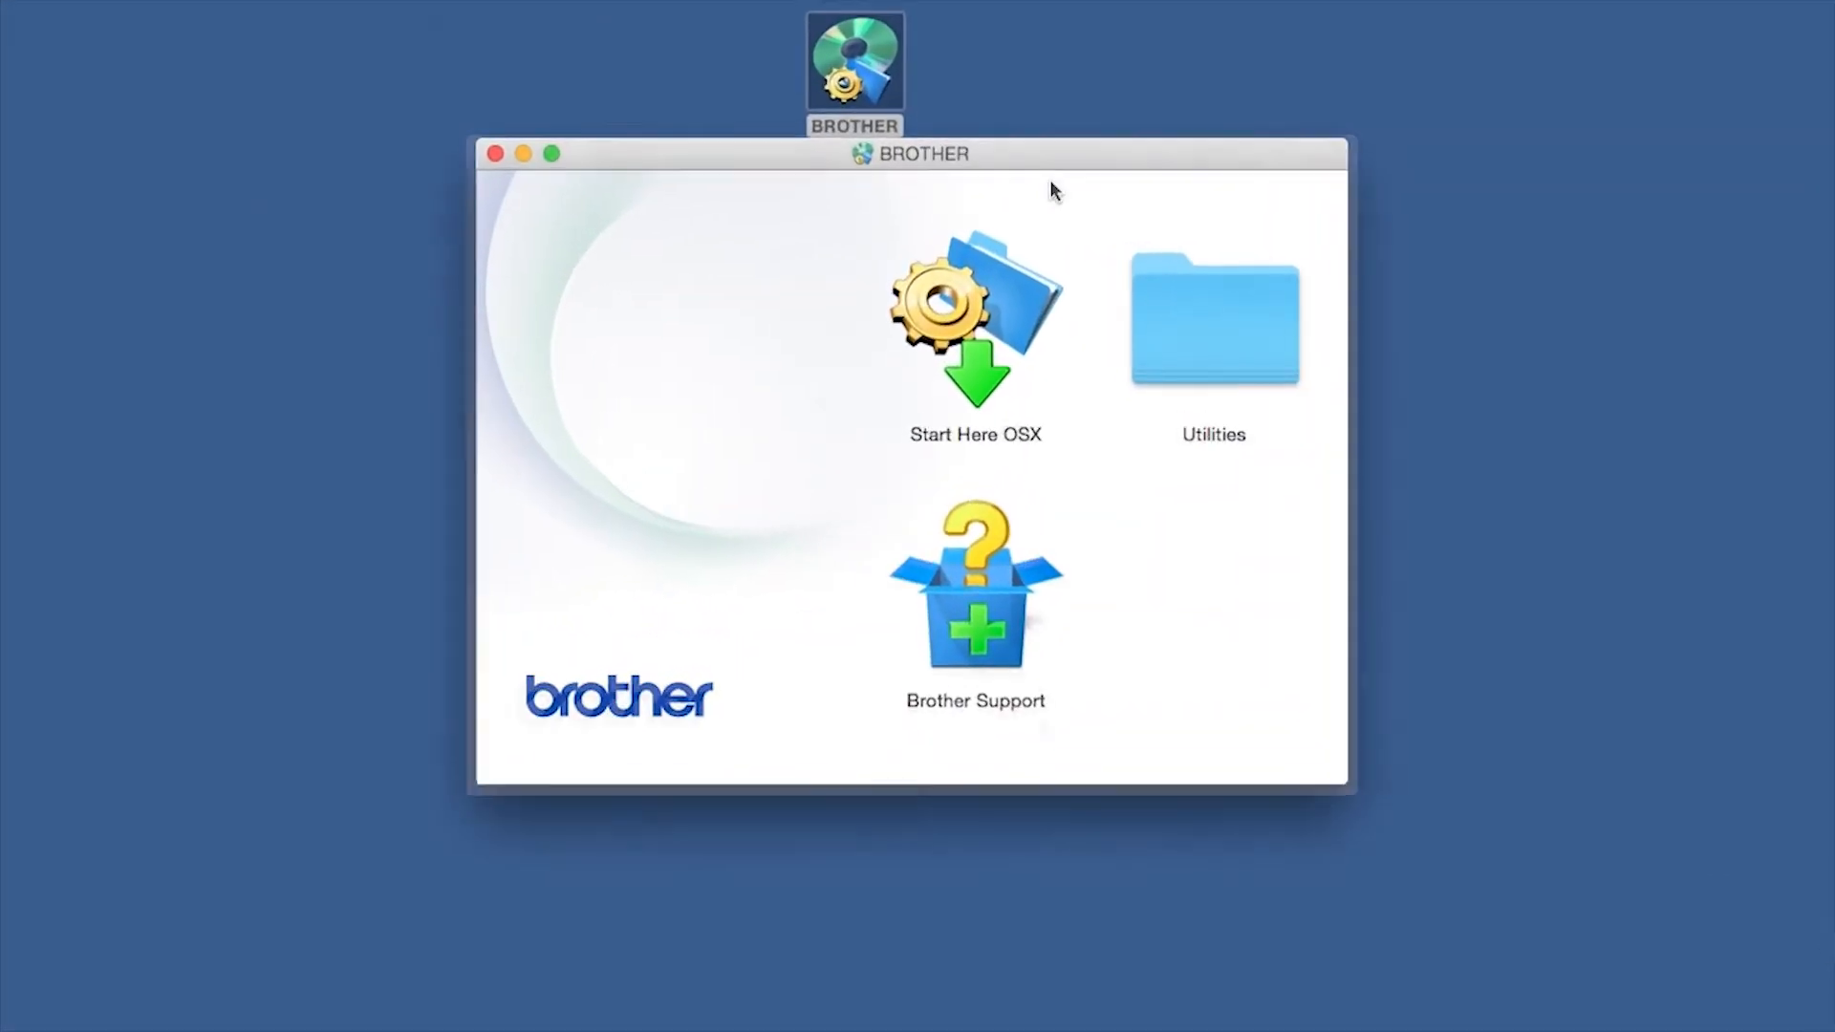
click(975, 321)
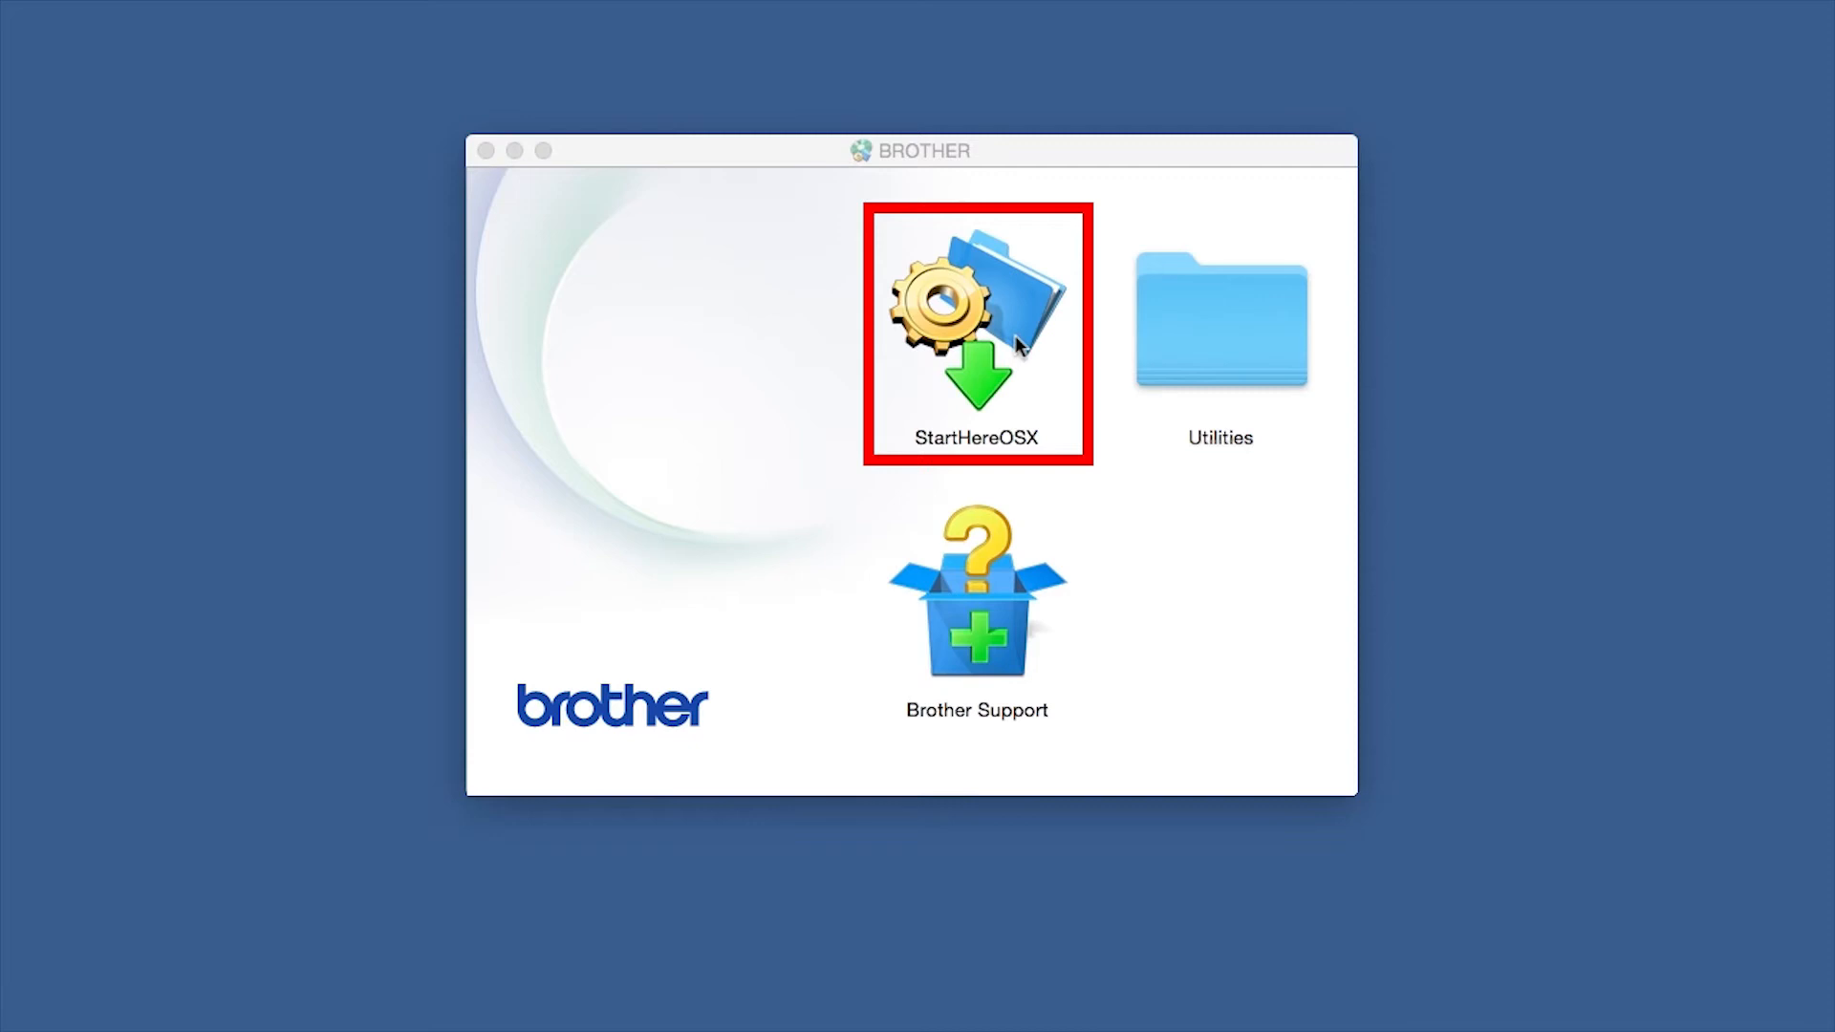
double_click(976, 315)
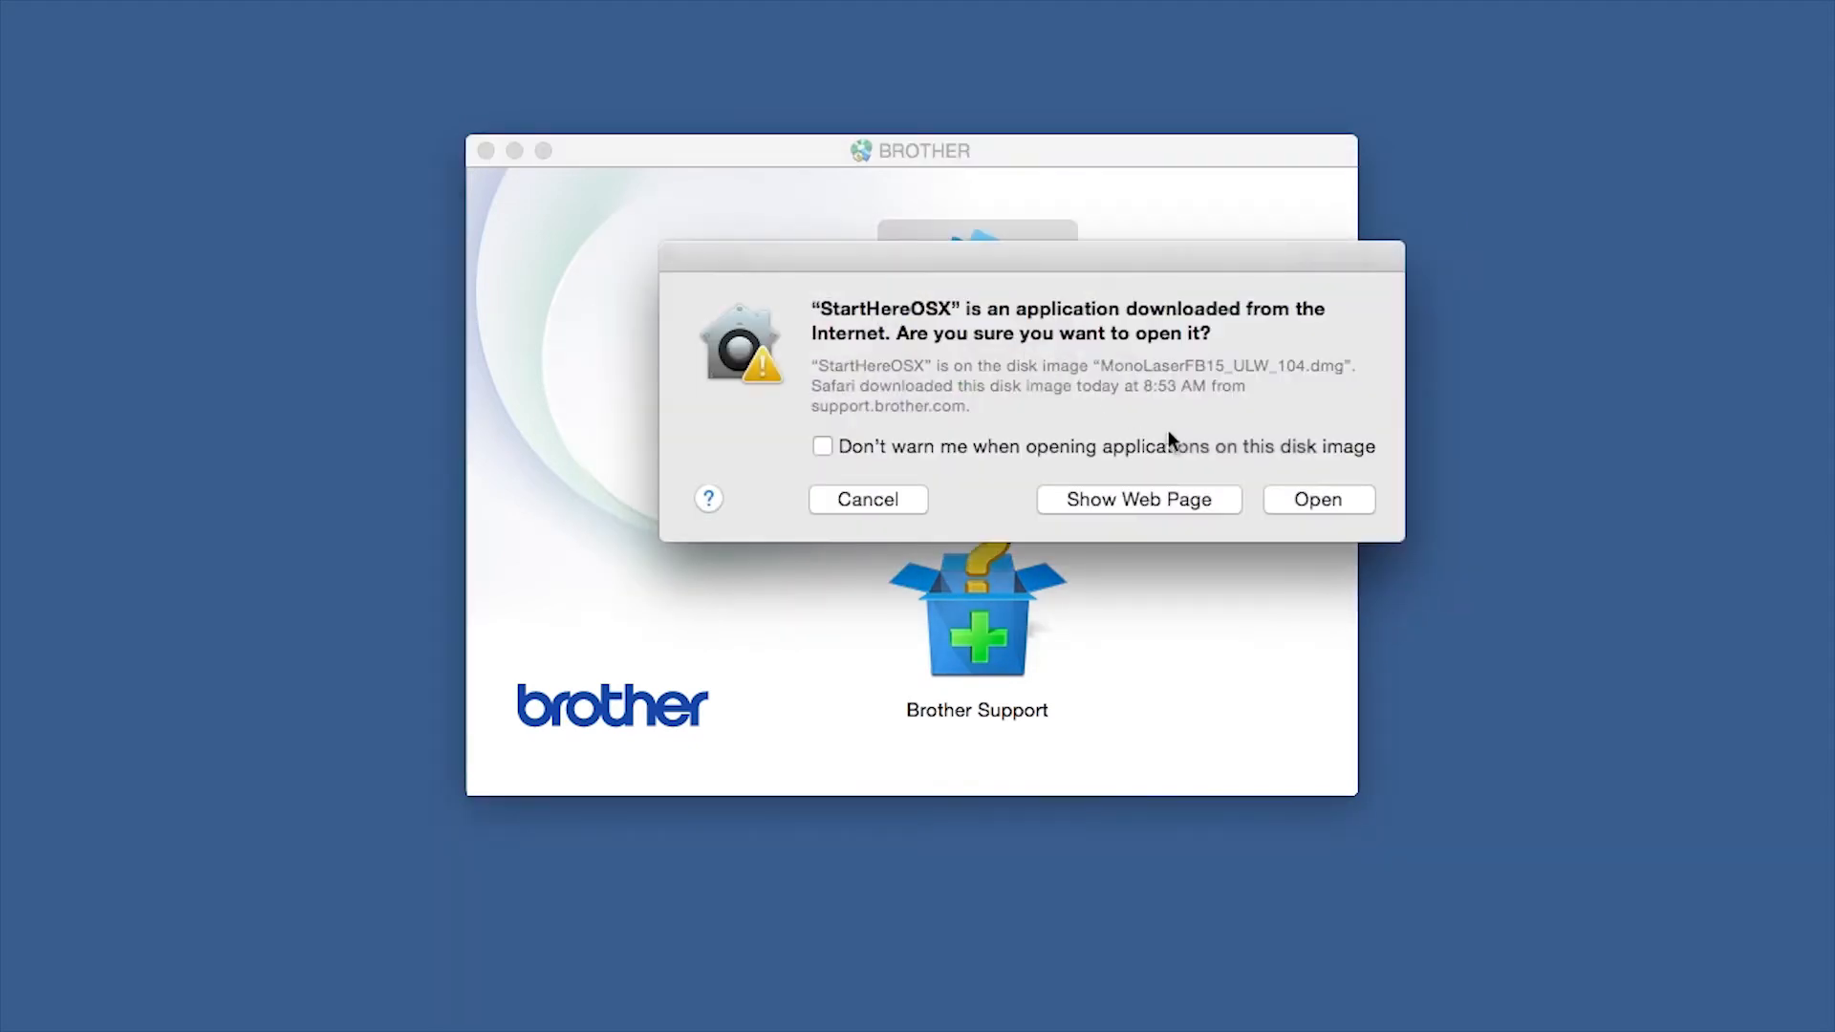
click(1316, 499)
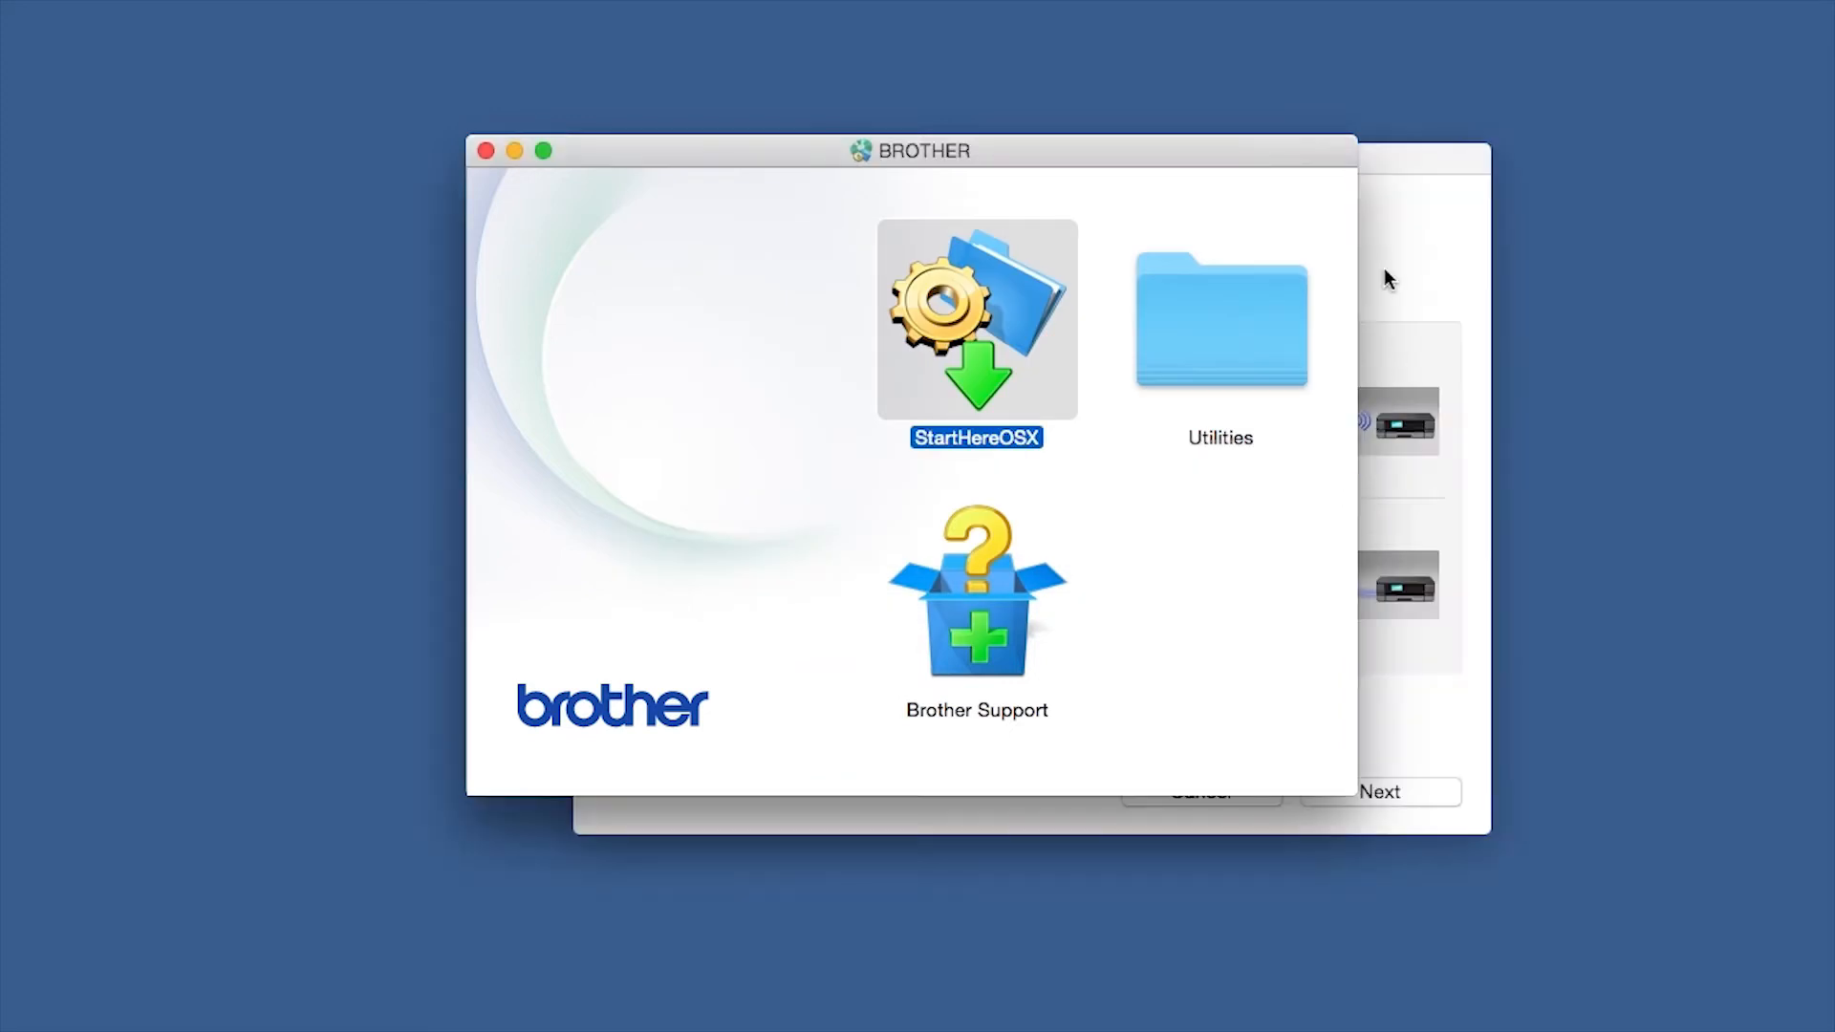
Keep Local Connection (USB or wired Ethernet) selected and continue to the installer.
double_click(976, 320)
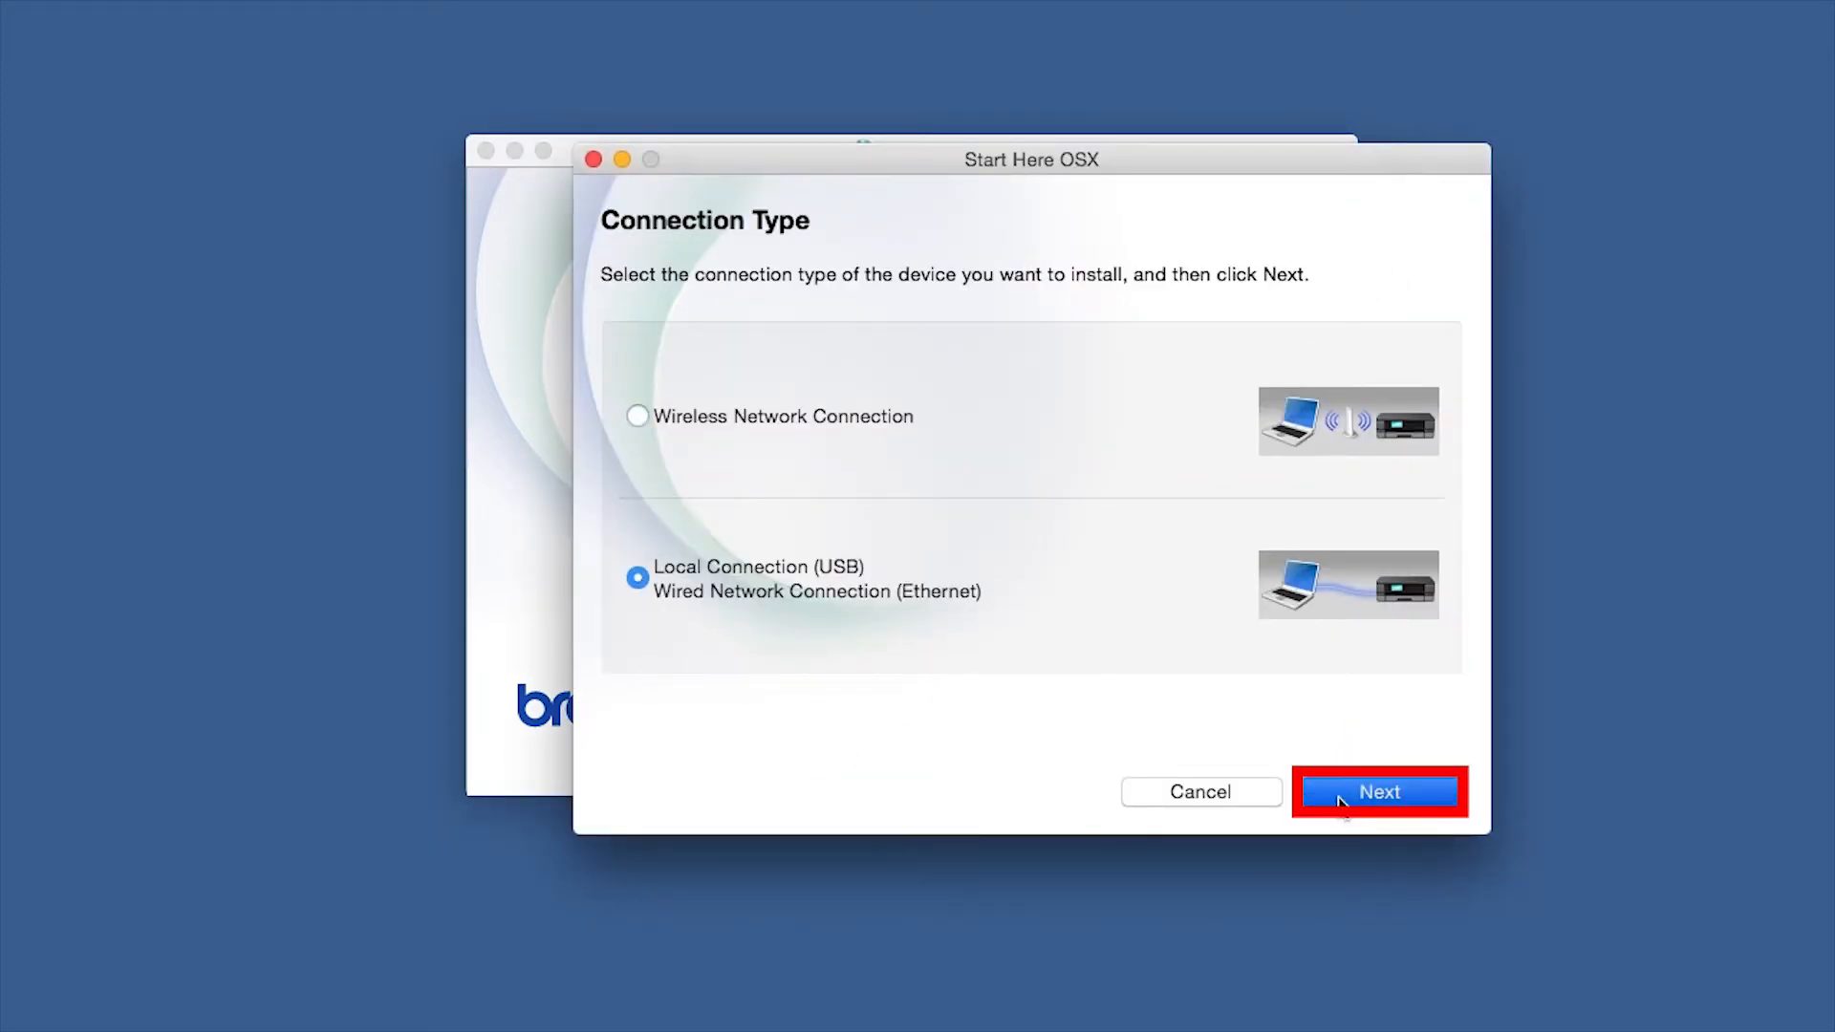
click(1378, 791)
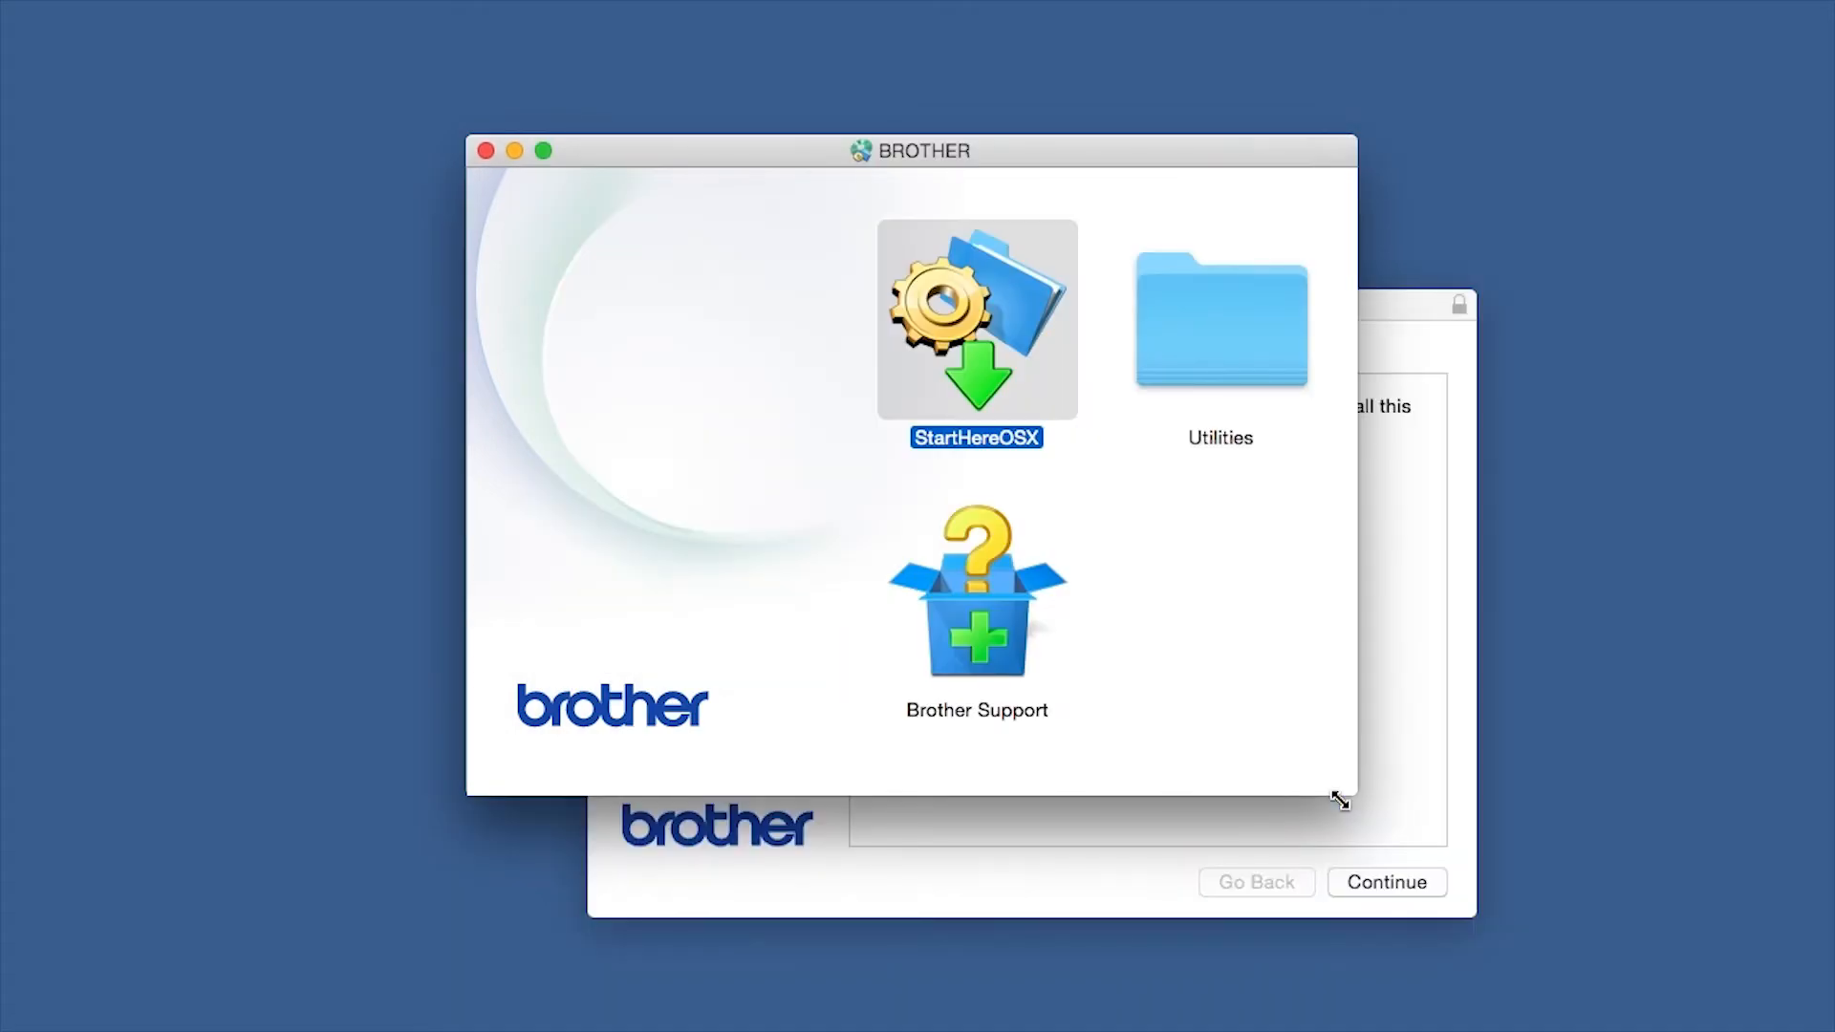
Move through Introduction and Read Me, agree to the license, and start the standard install.
double_click(974, 320)
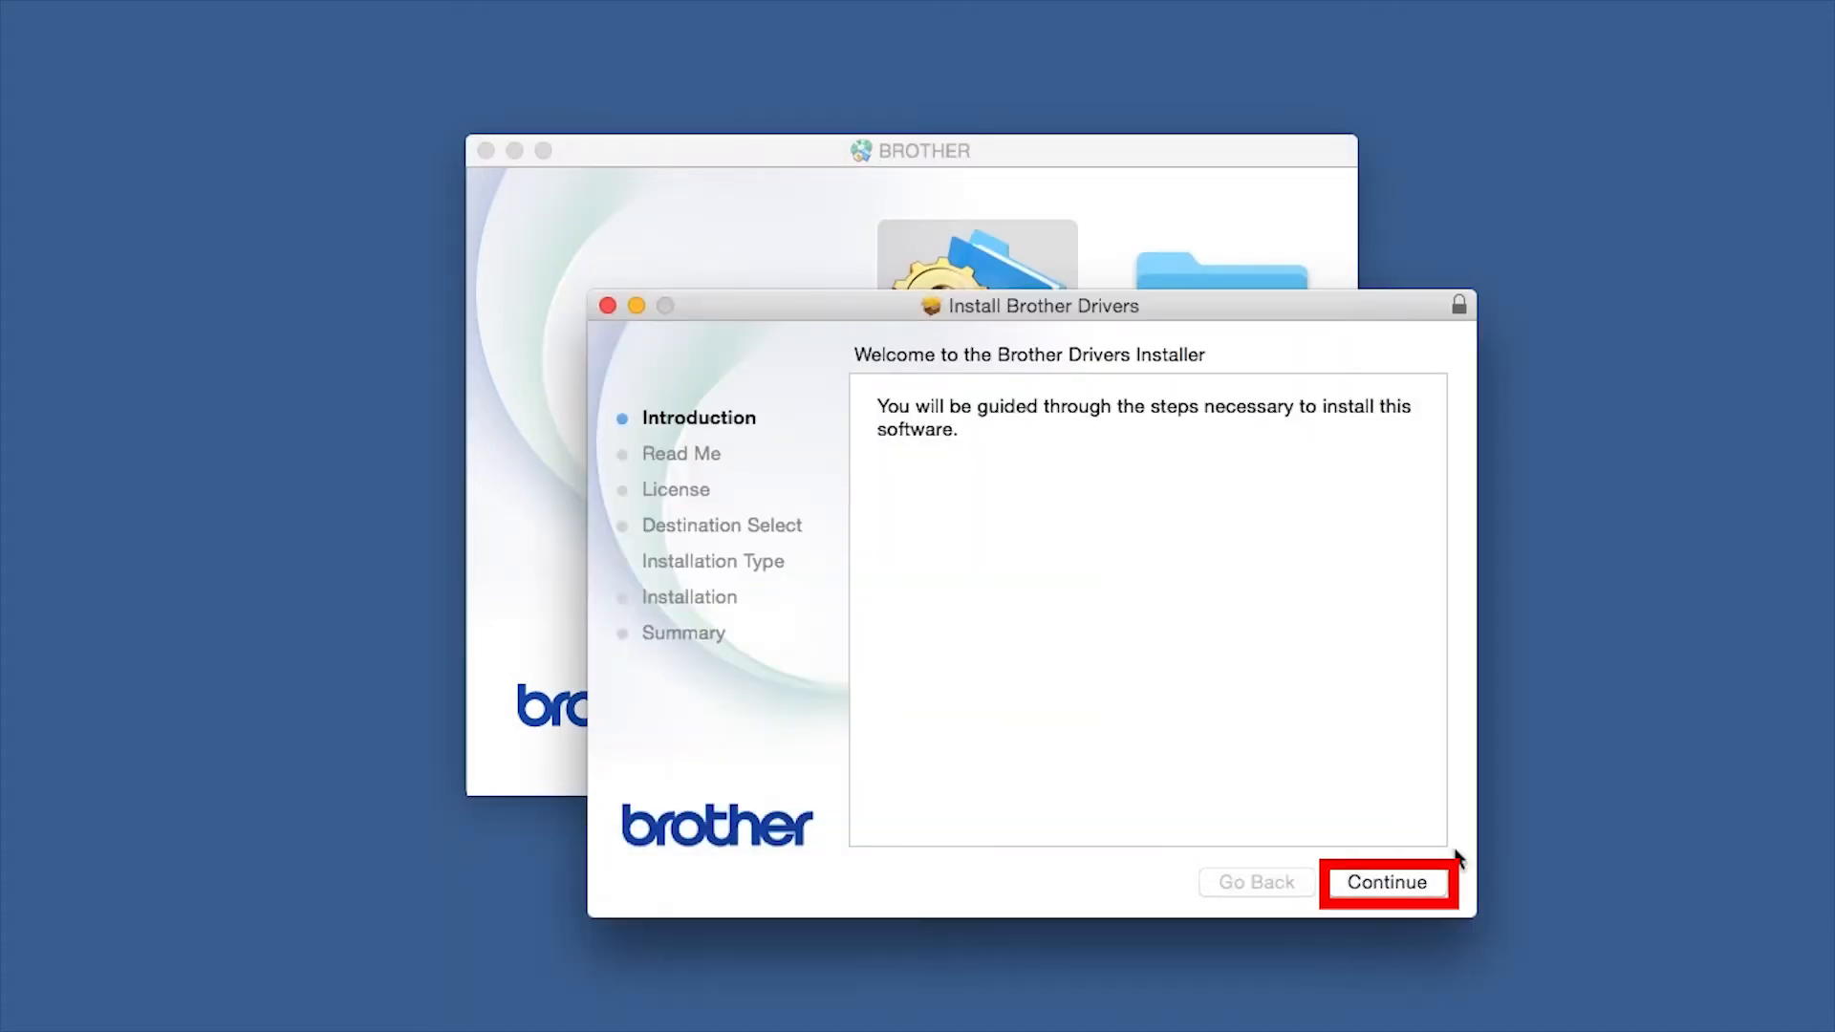
click(1388, 881)
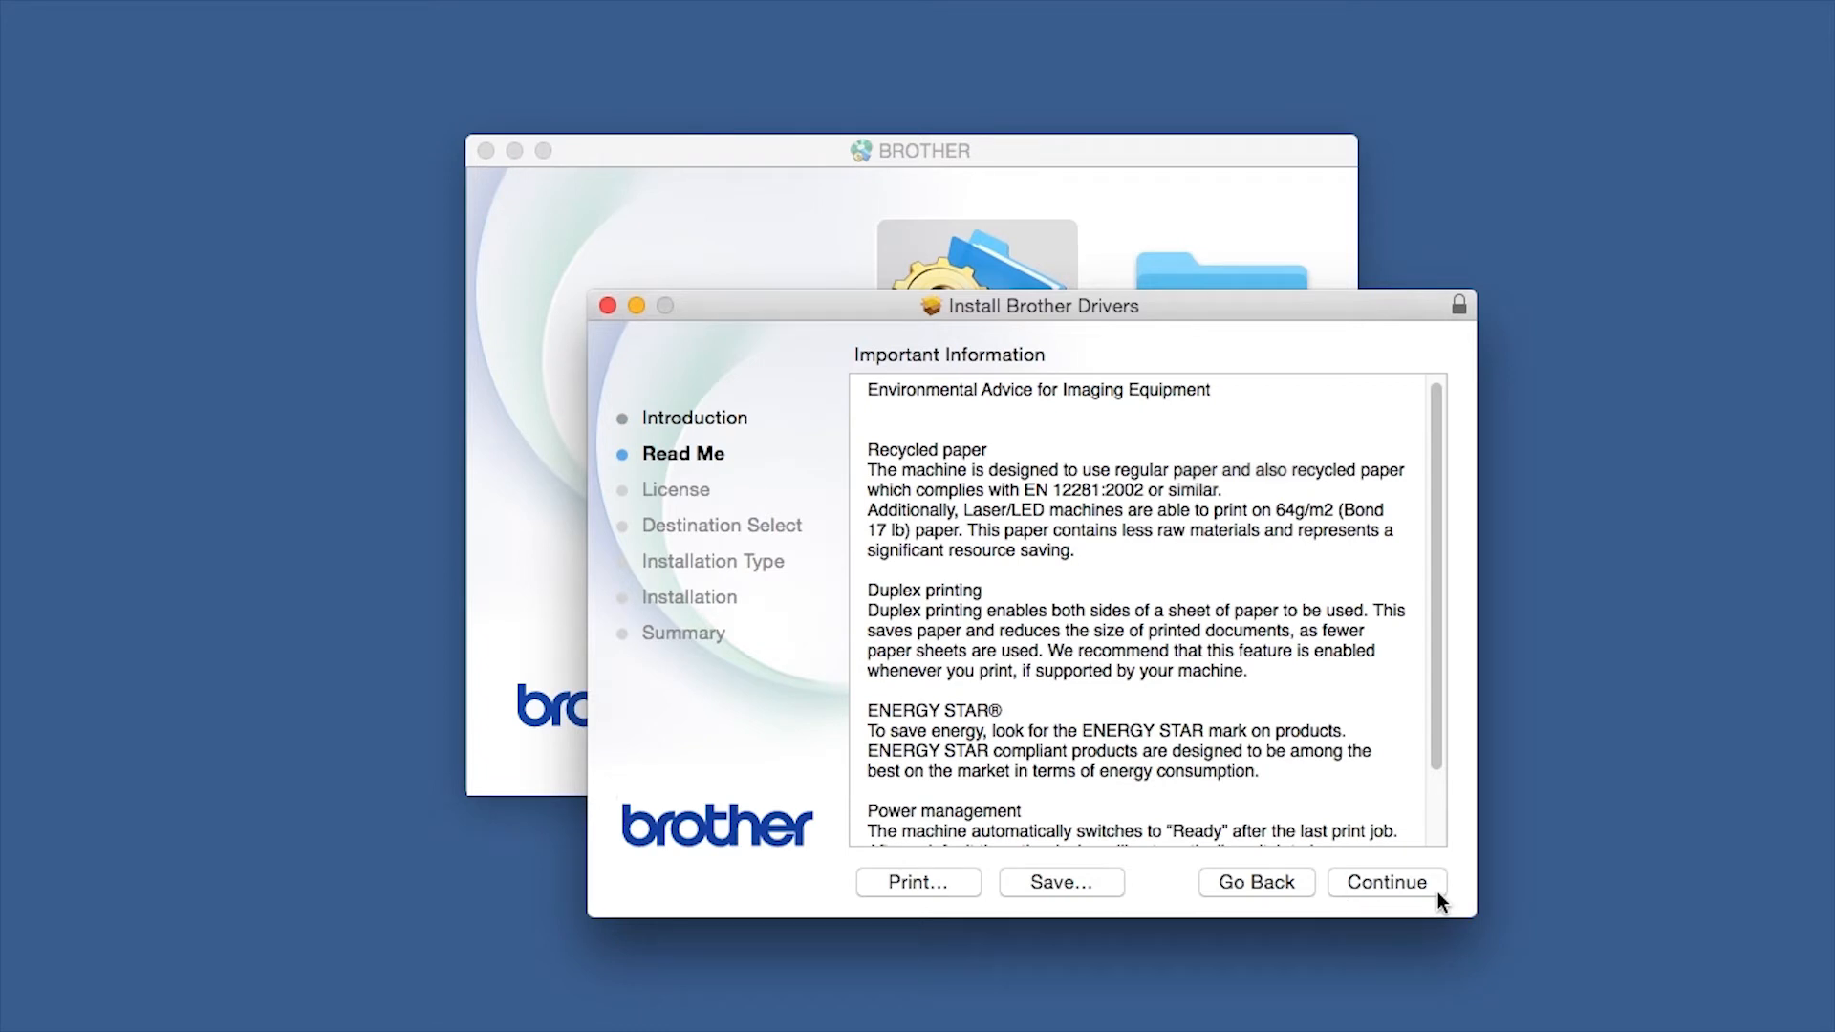
click(1387, 883)
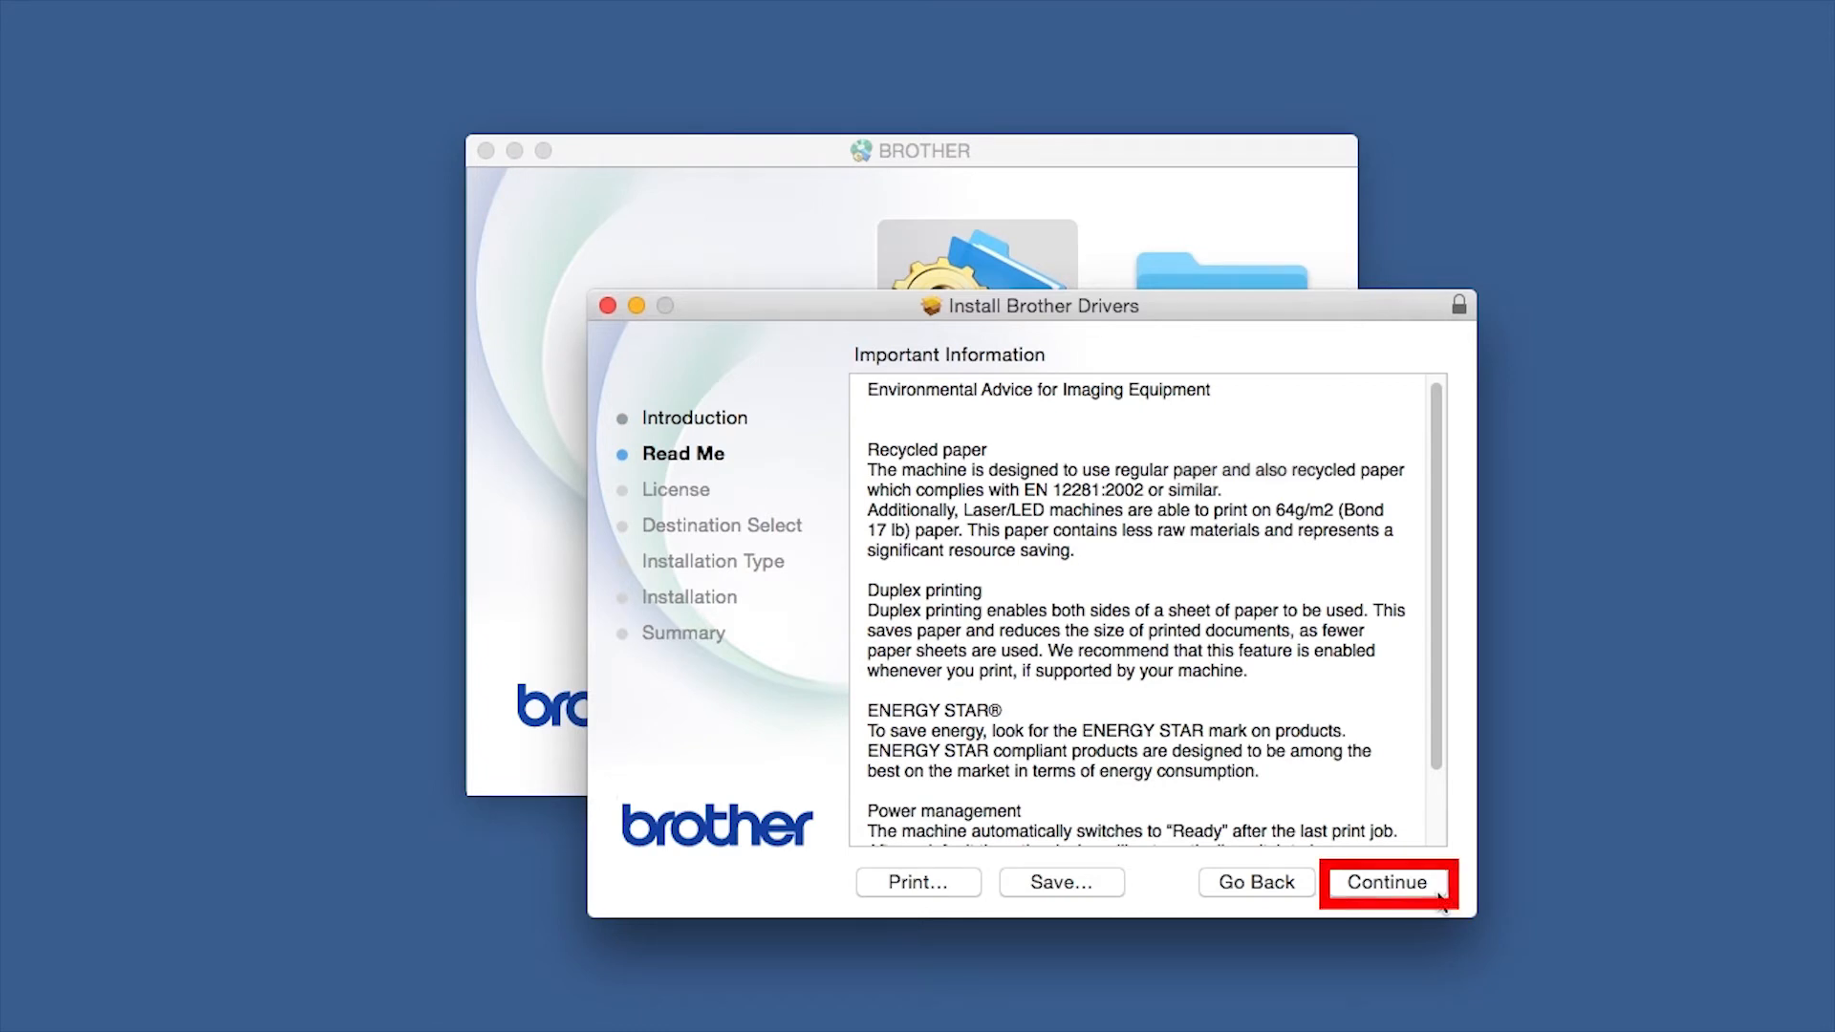
click(1387, 883)
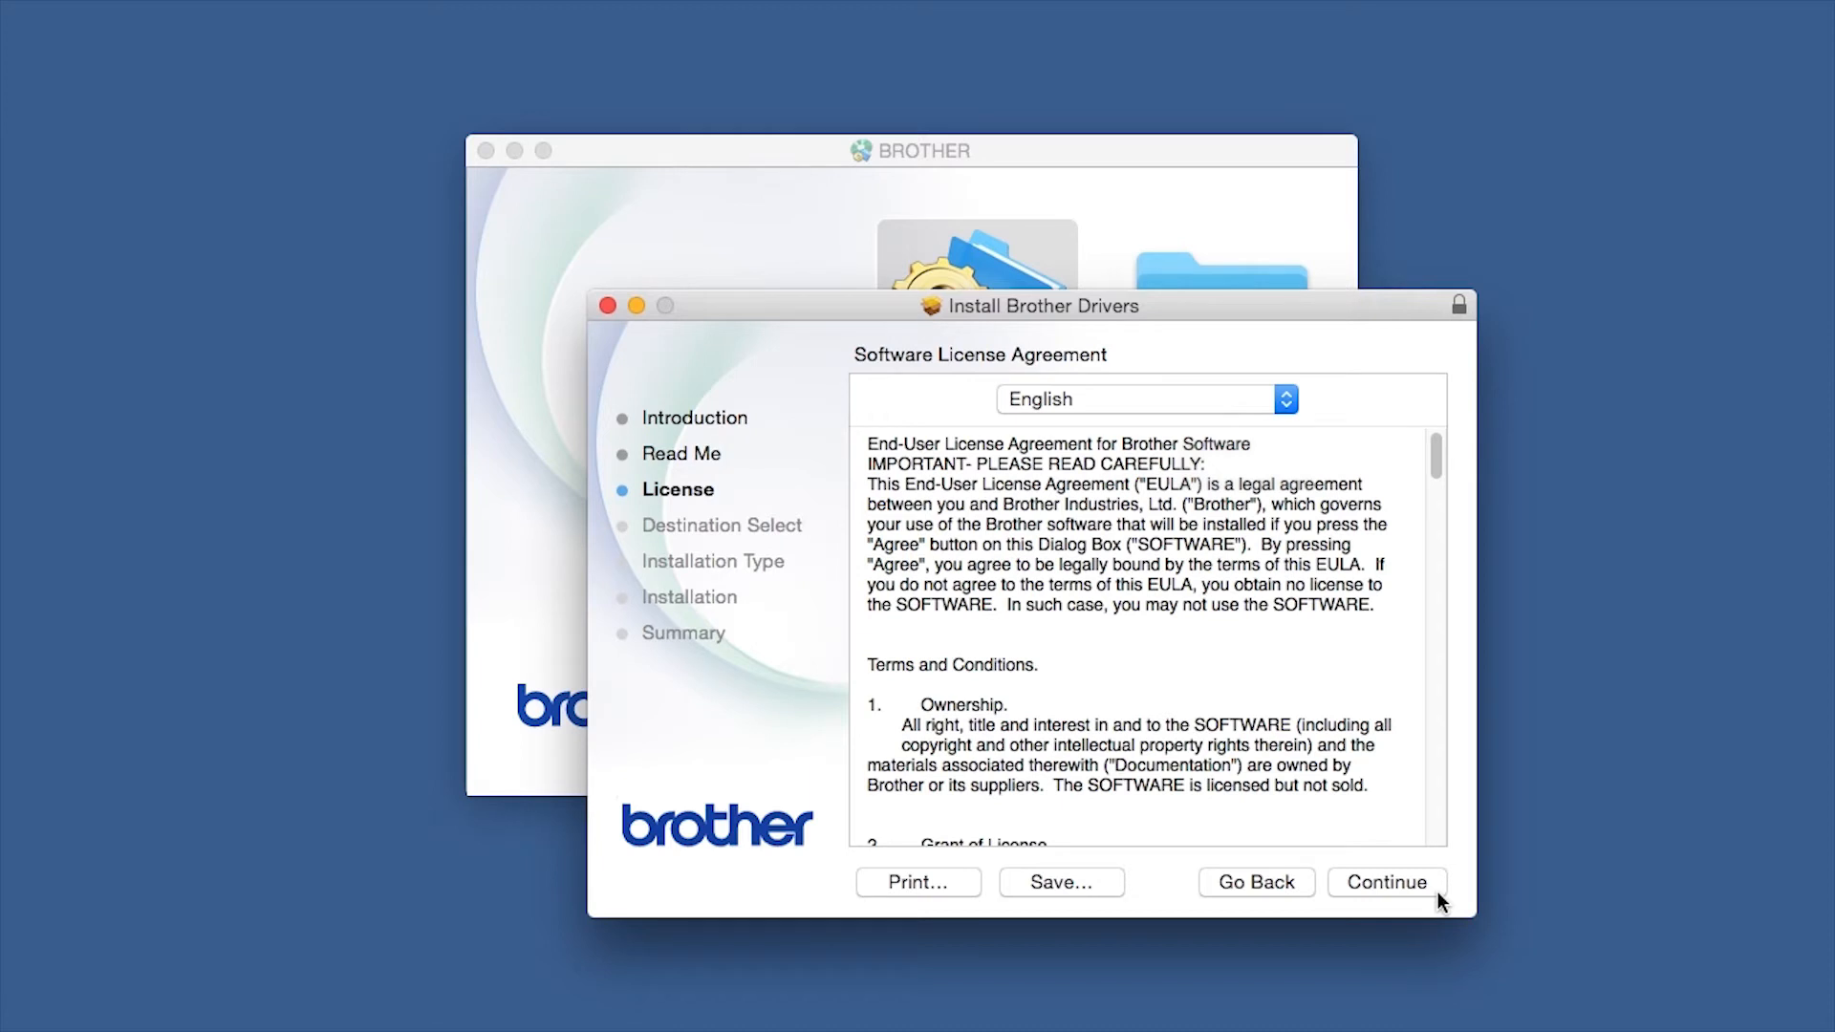
click(1386, 881)
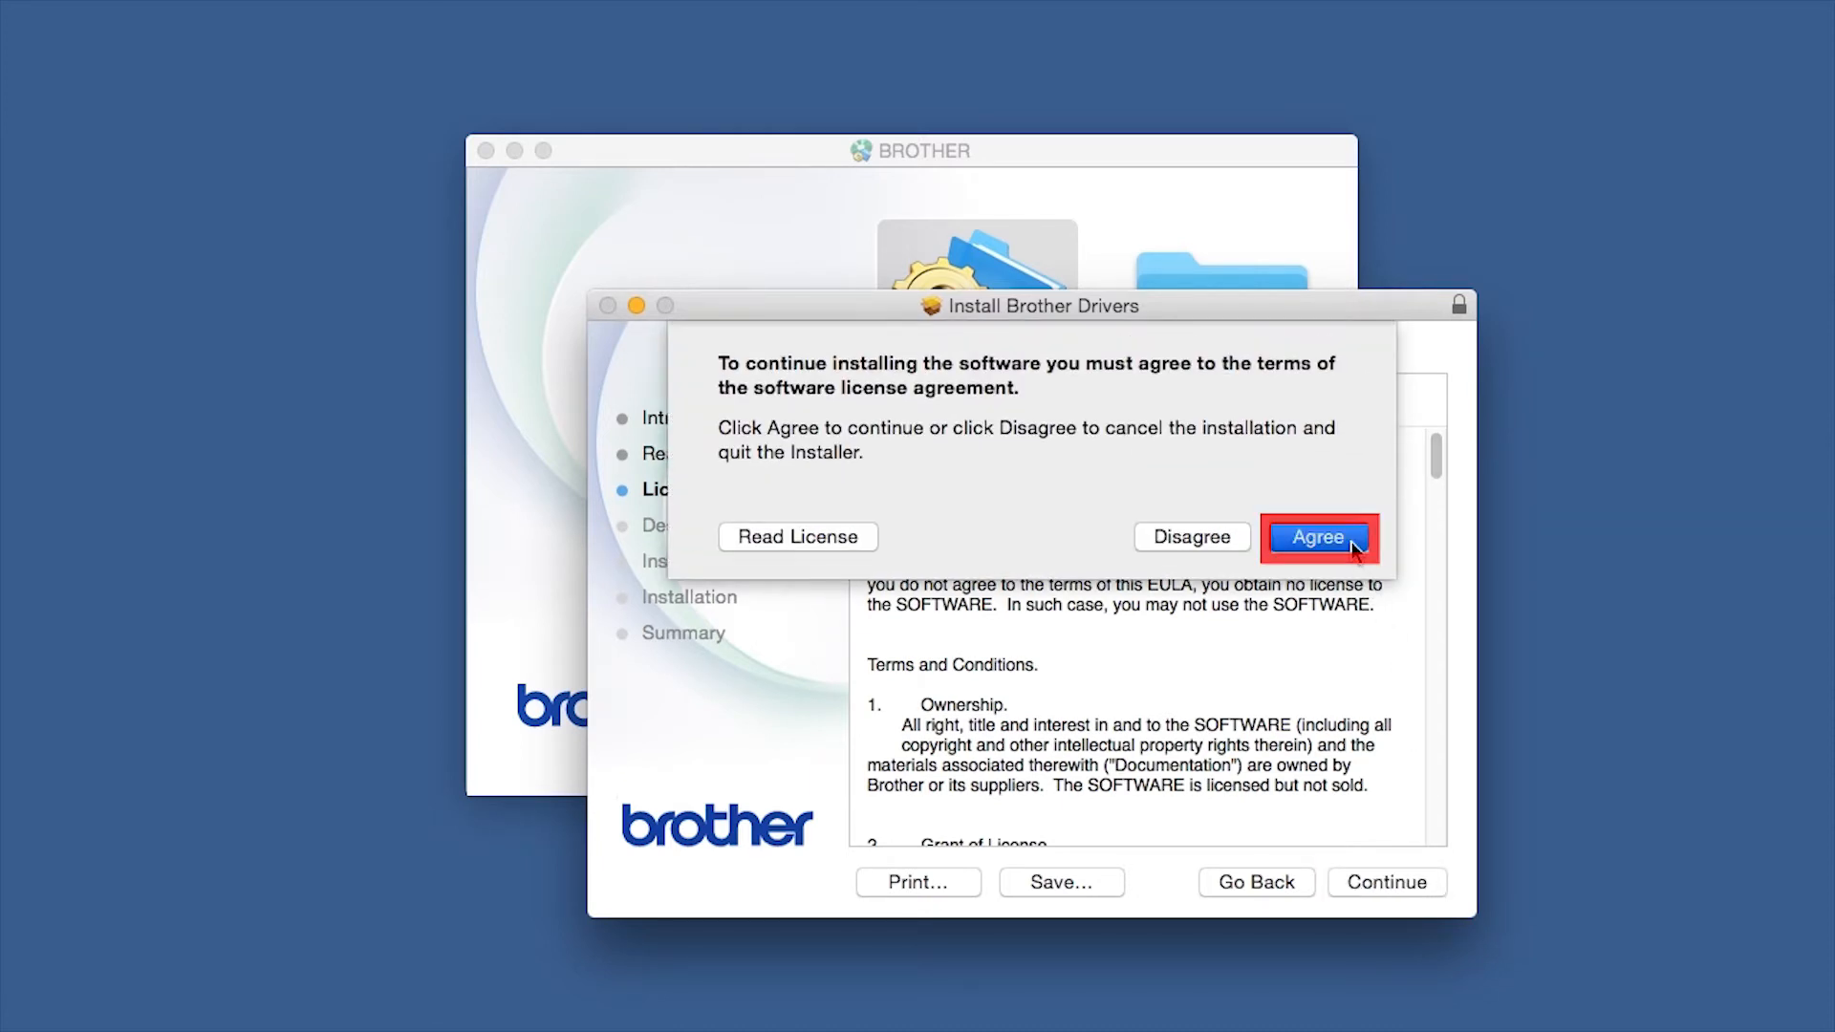
click(1316, 537)
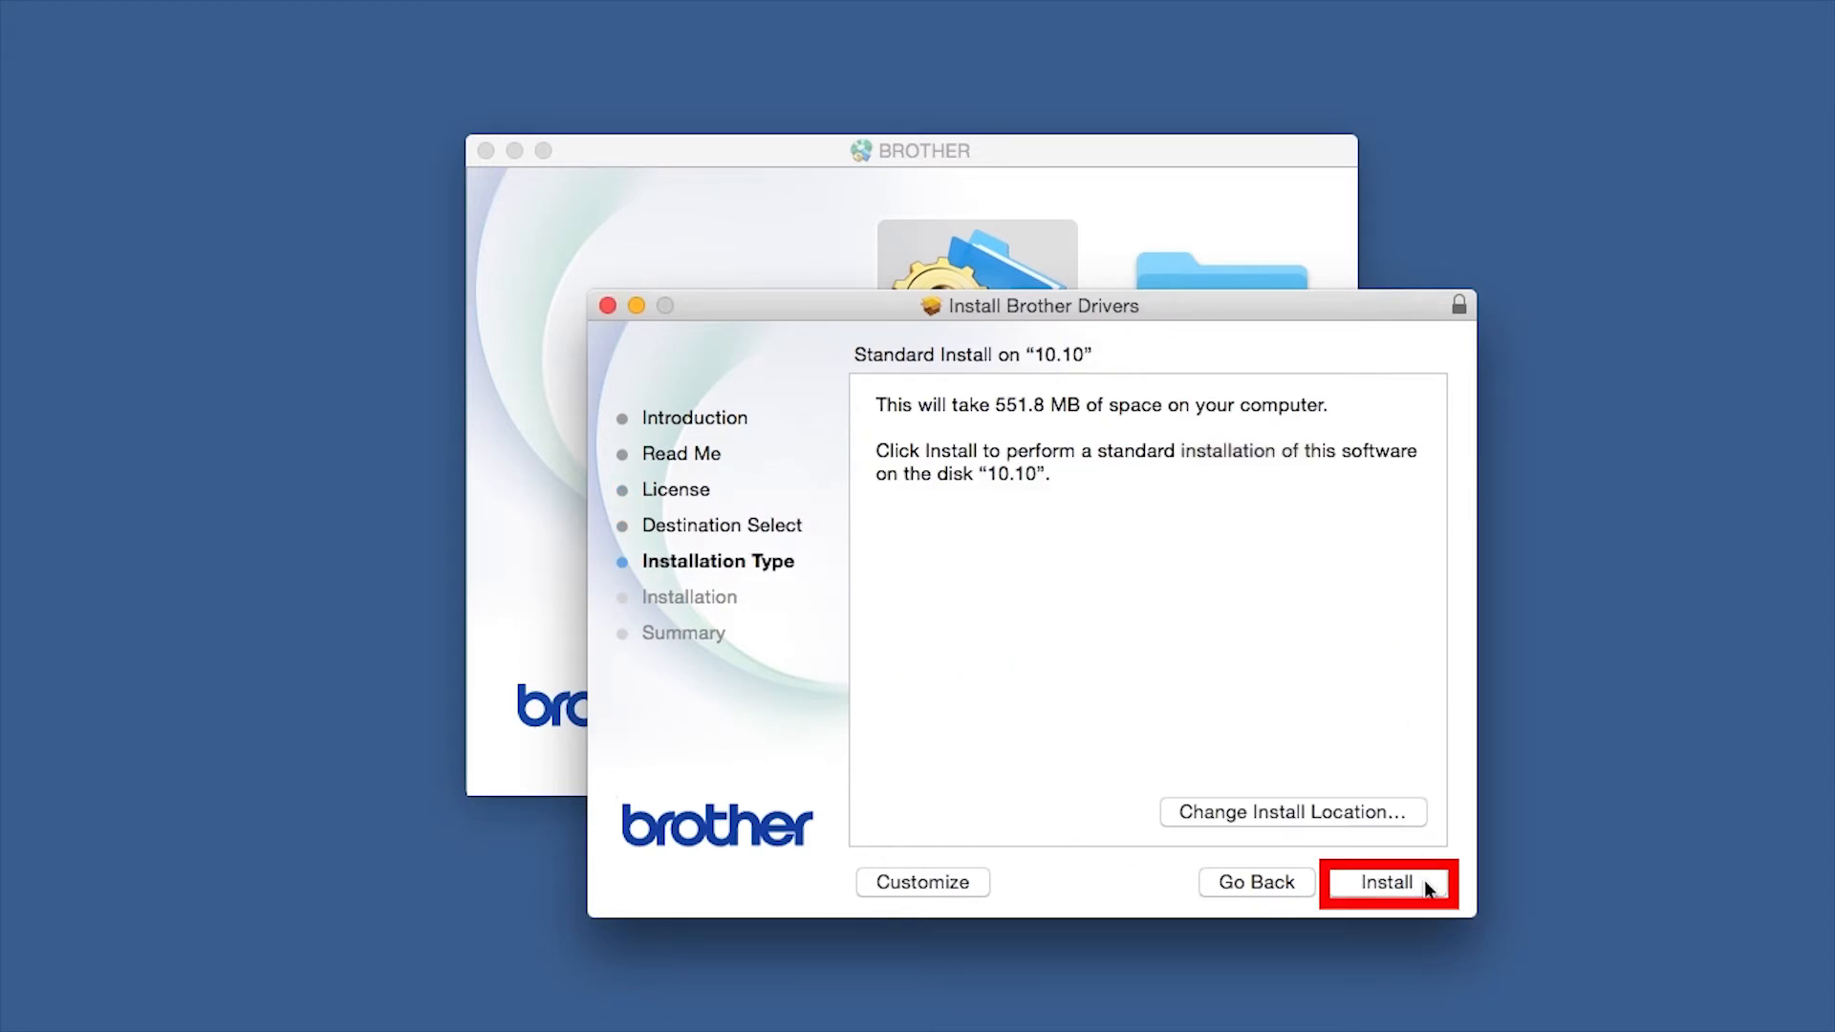
click(1388, 883)
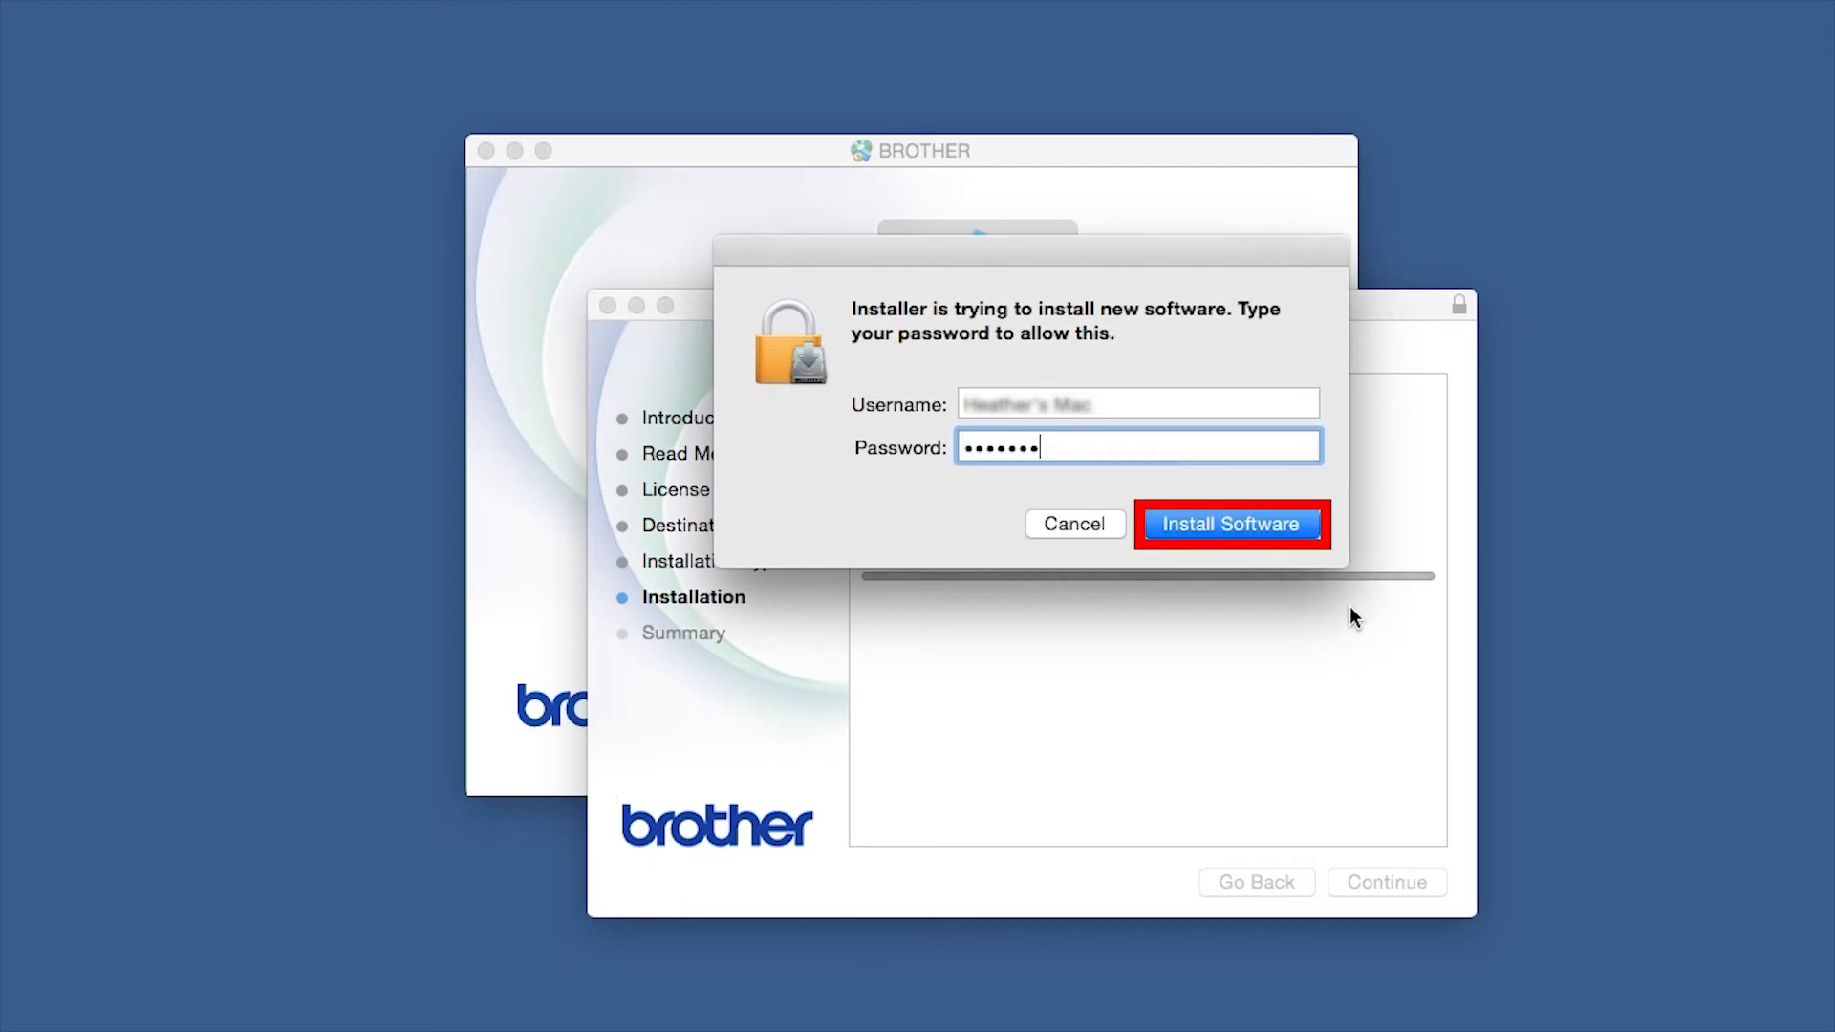
Authorize with Install Software, wait for success, and close the driver installer.
click(1229, 524)
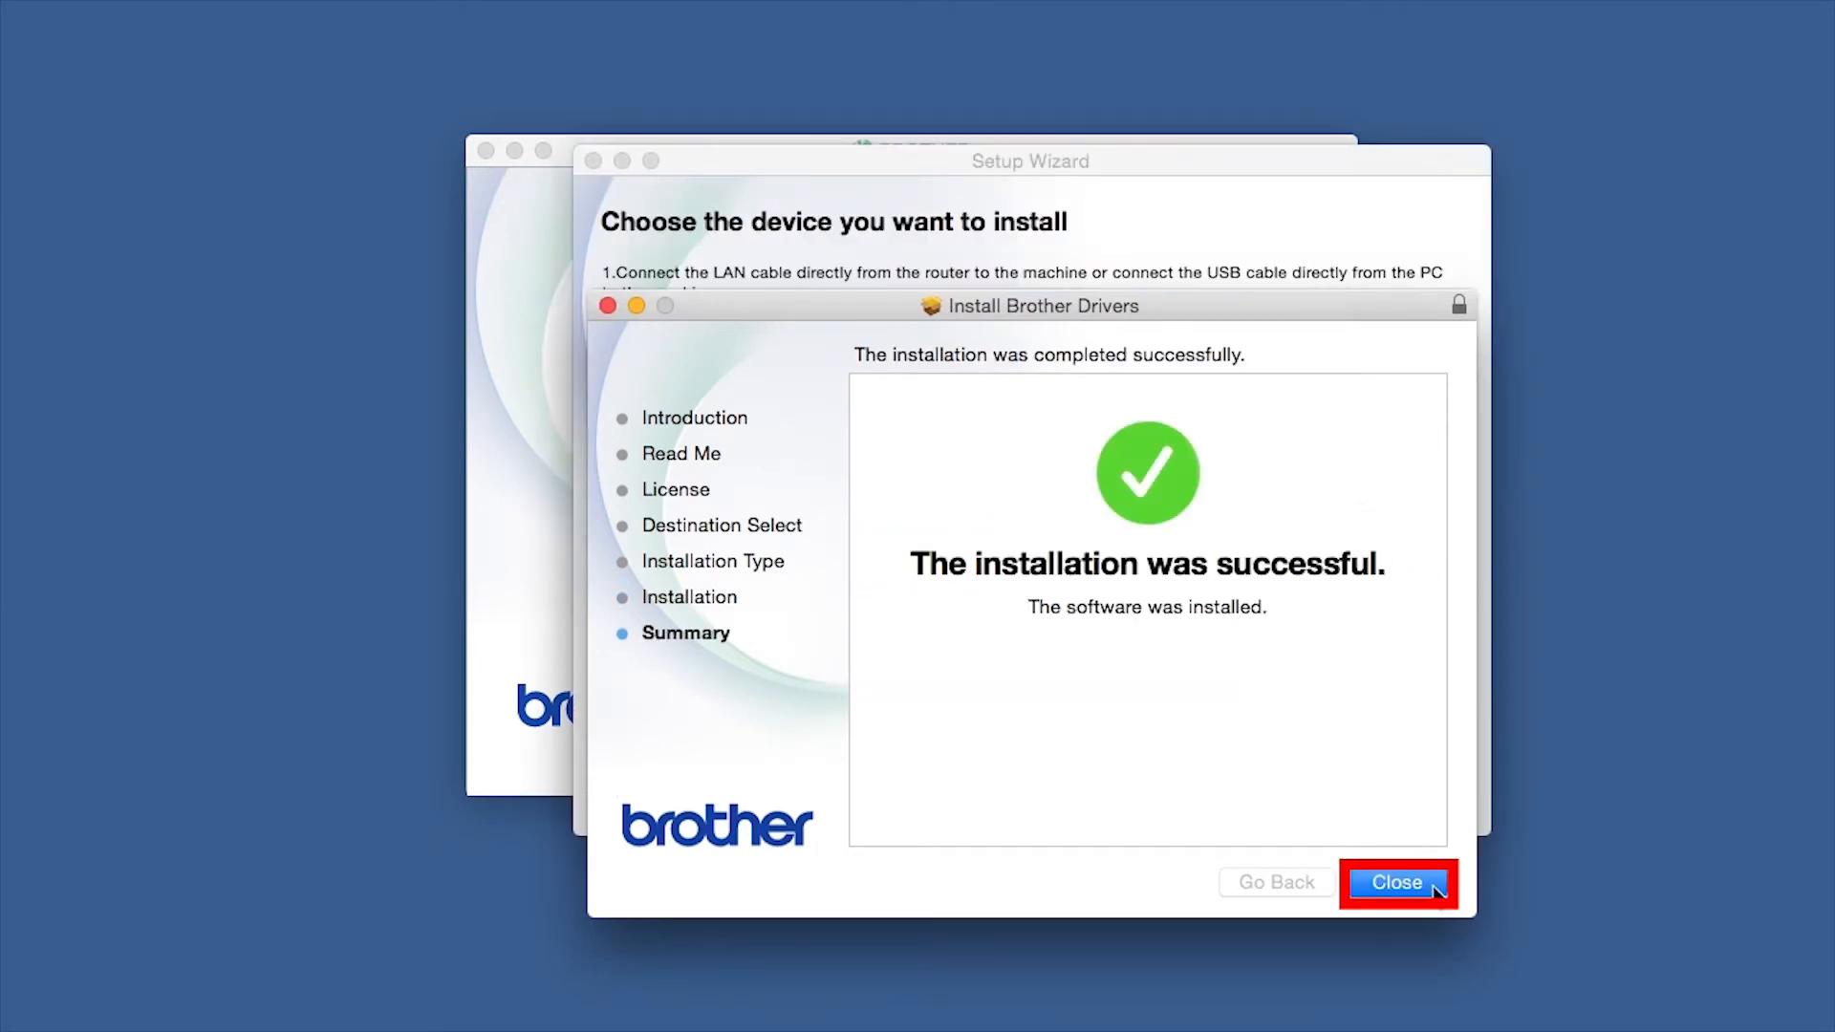
click(1395, 883)
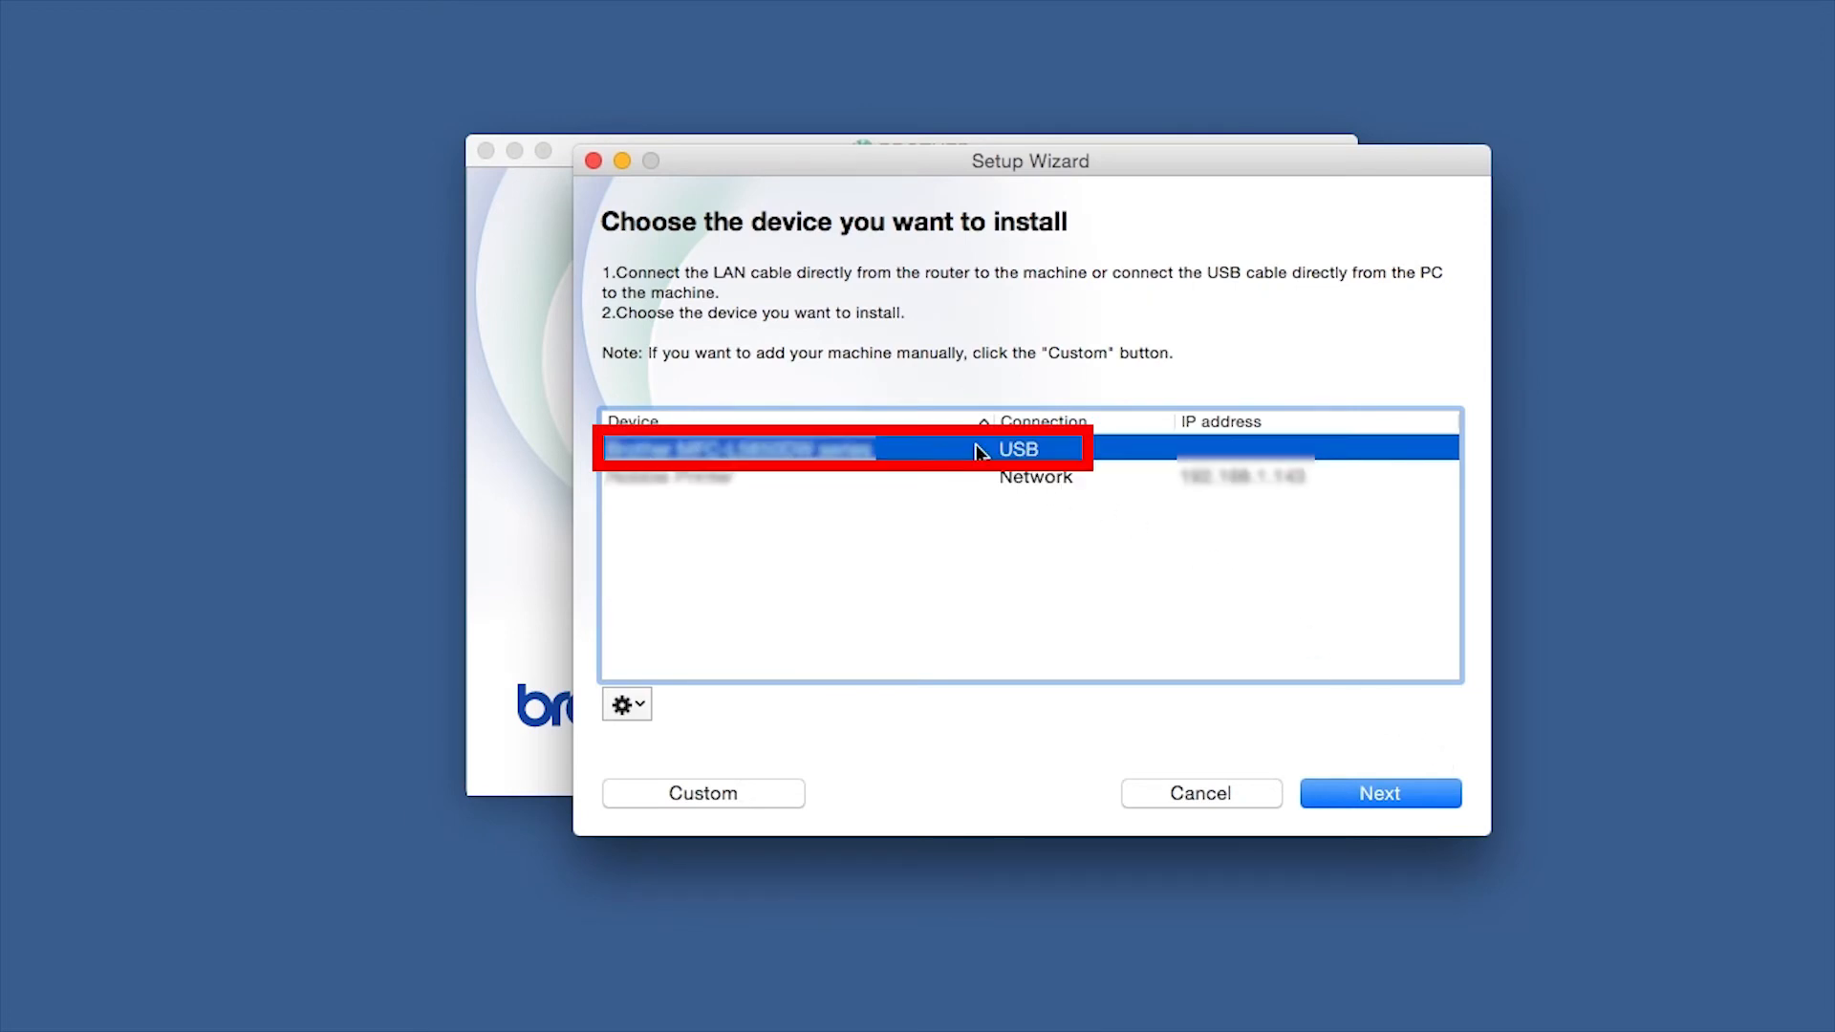
Continue with the USB-connected Brother device and bring up the macOS Add Printer window.
click(1378, 793)
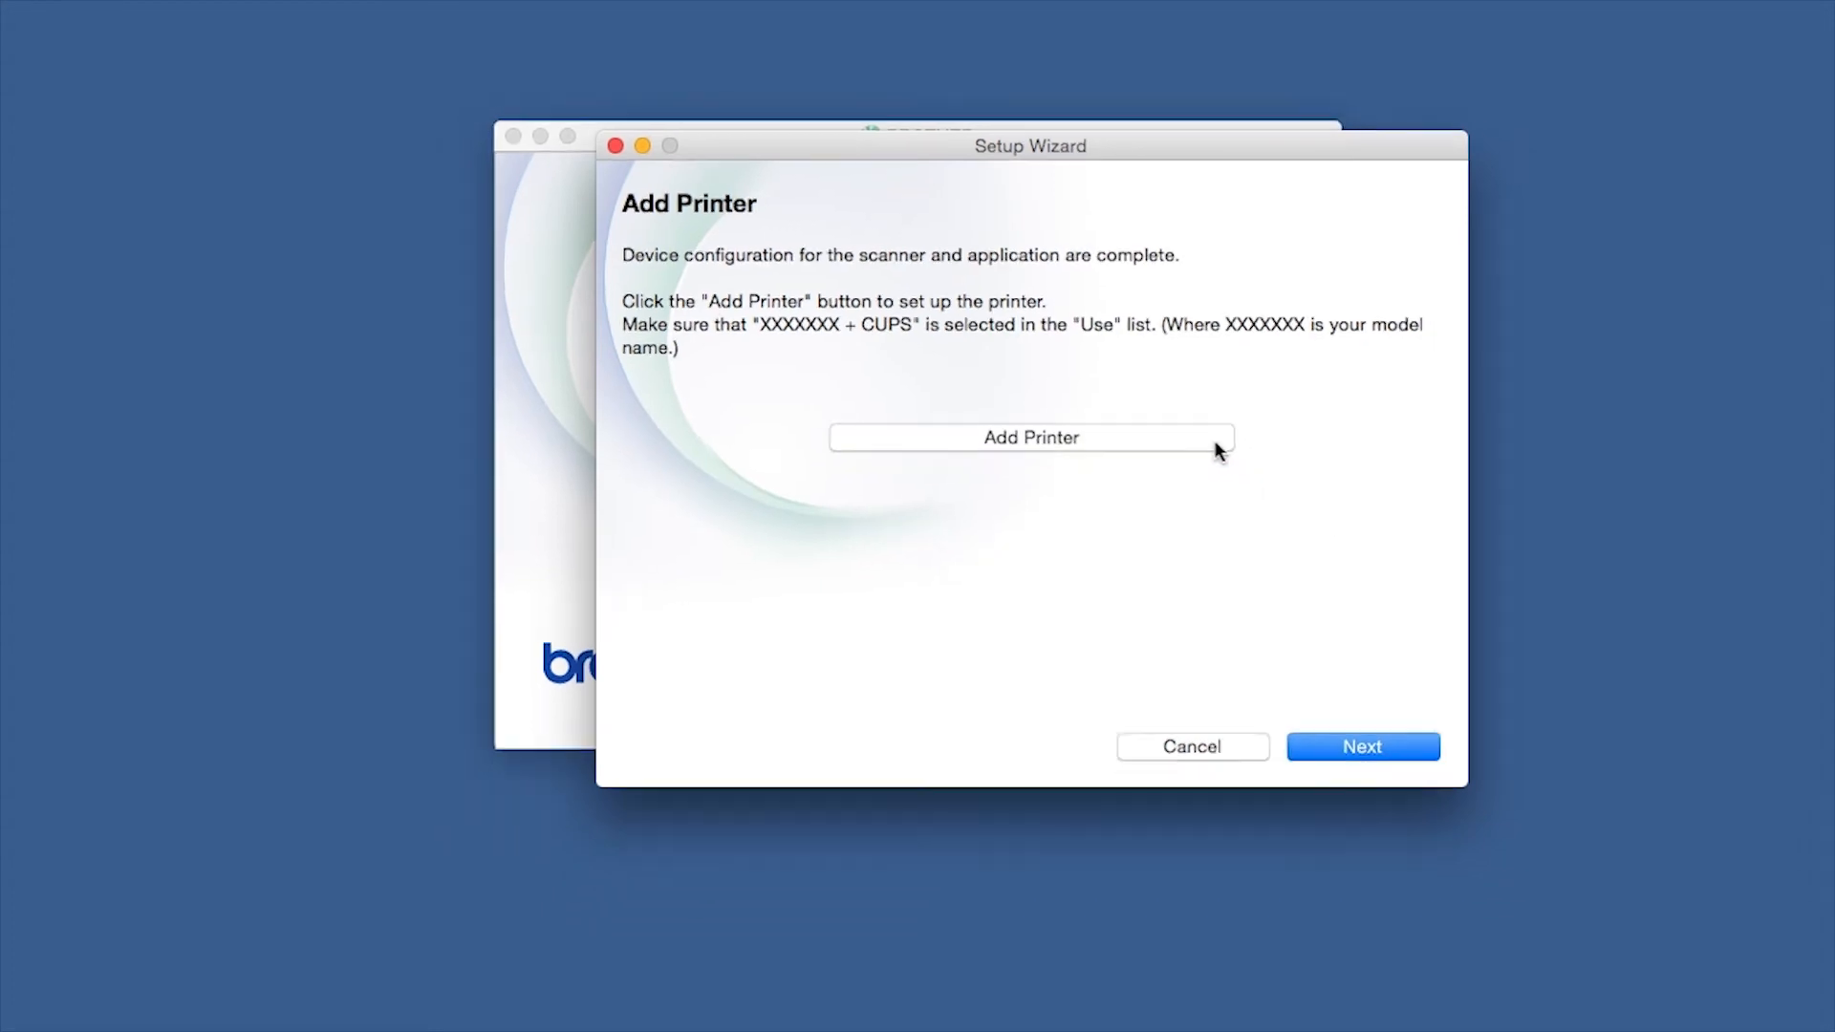
click(1030, 436)
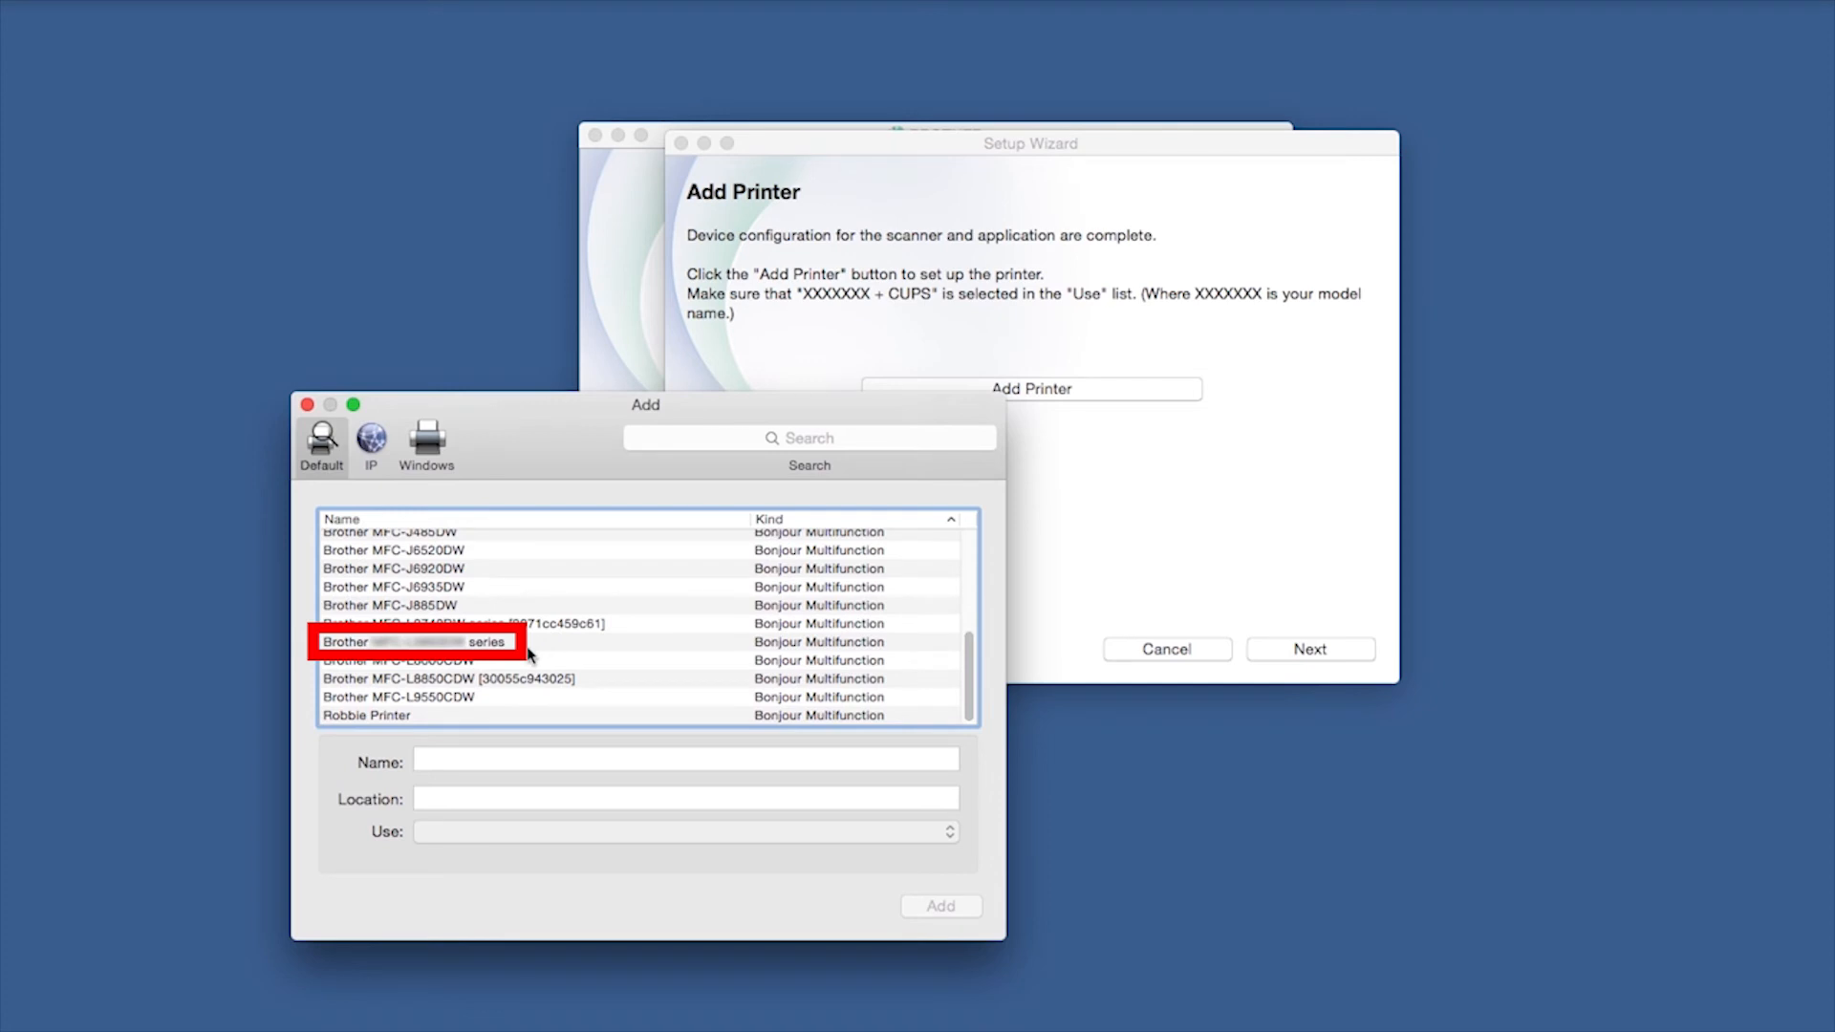
Add the Brother series printer using its CUPS driver, creating a new printer despite the existing one.
click(415, 642)
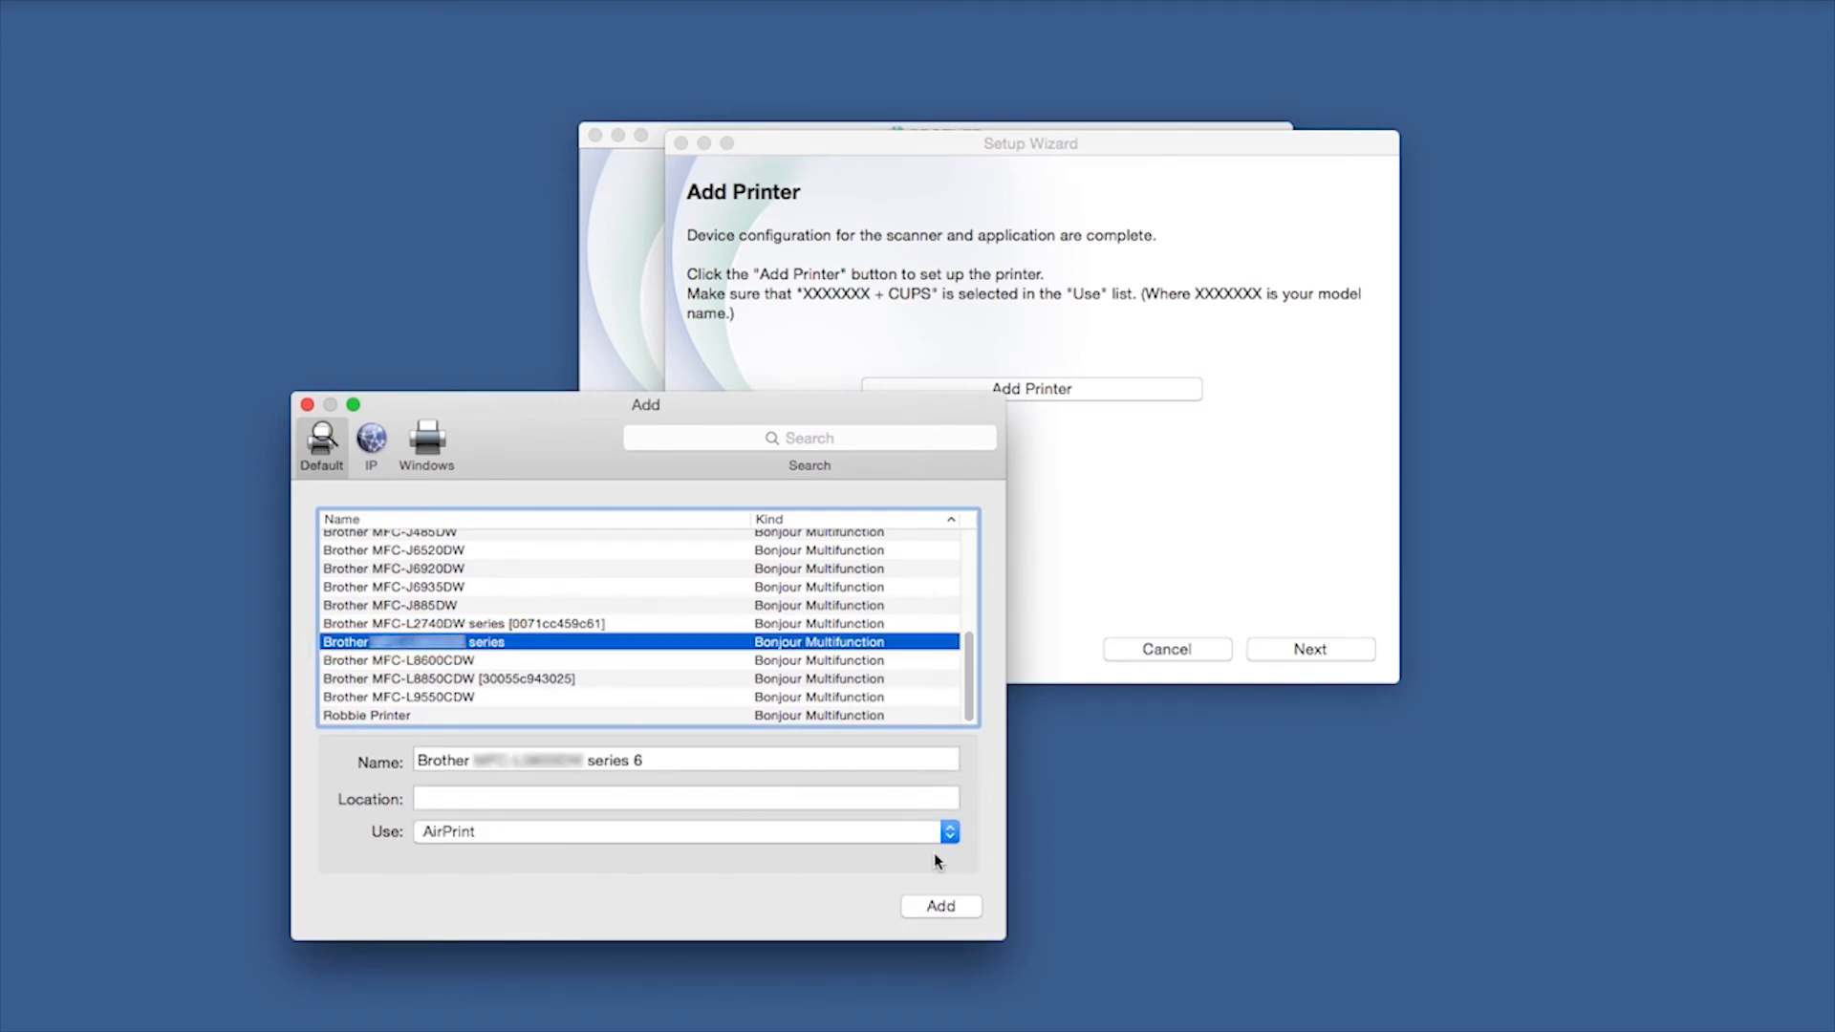
click(684, 831)
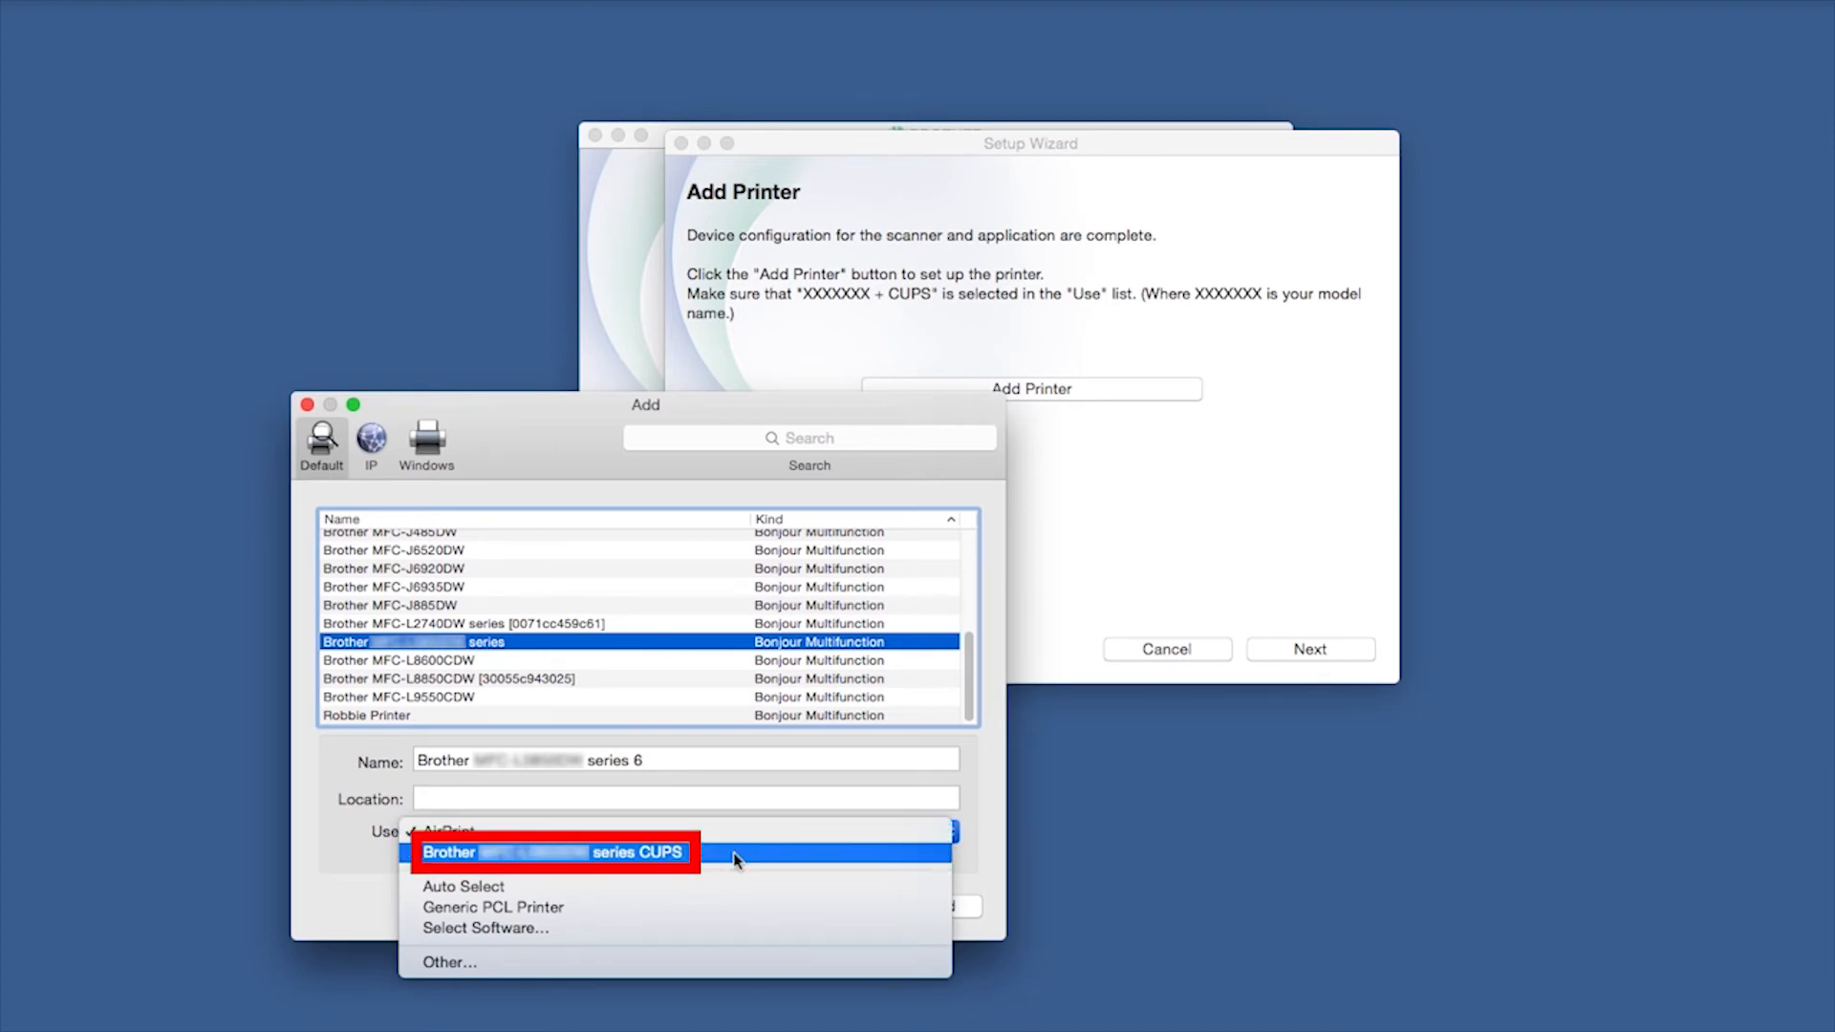
click(558, 852)
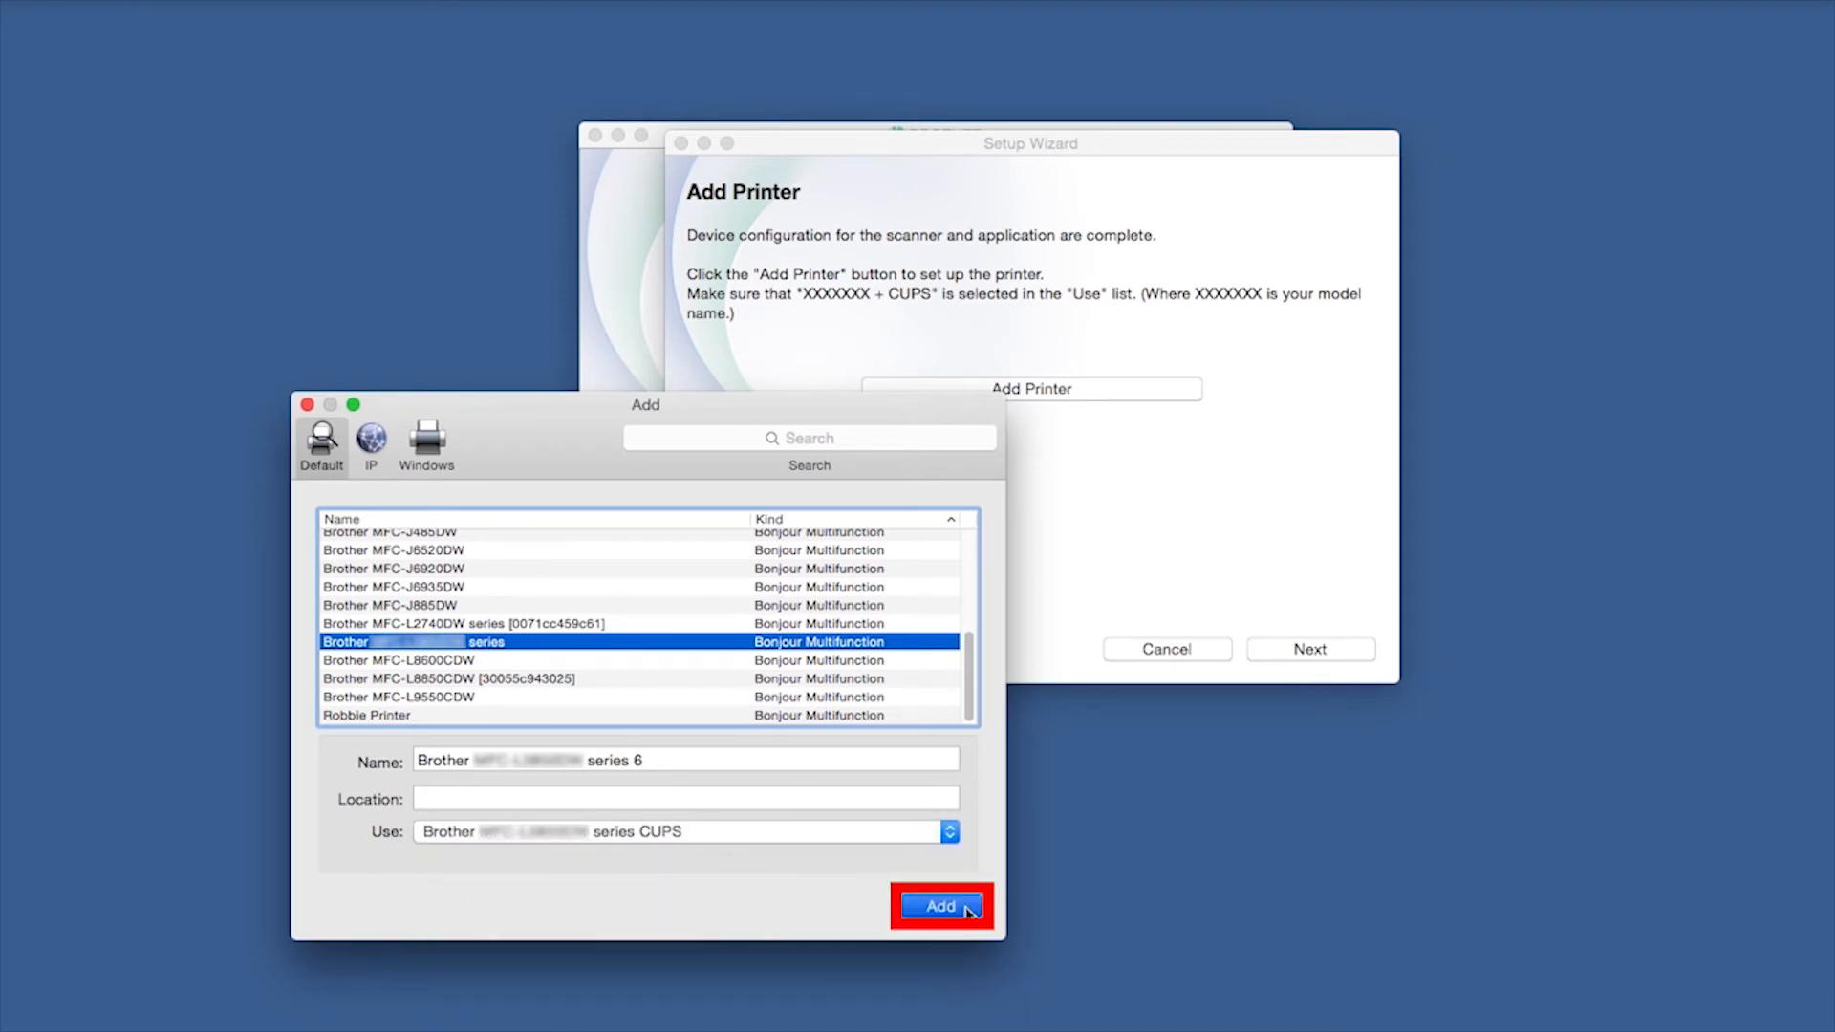
click(940, 906)
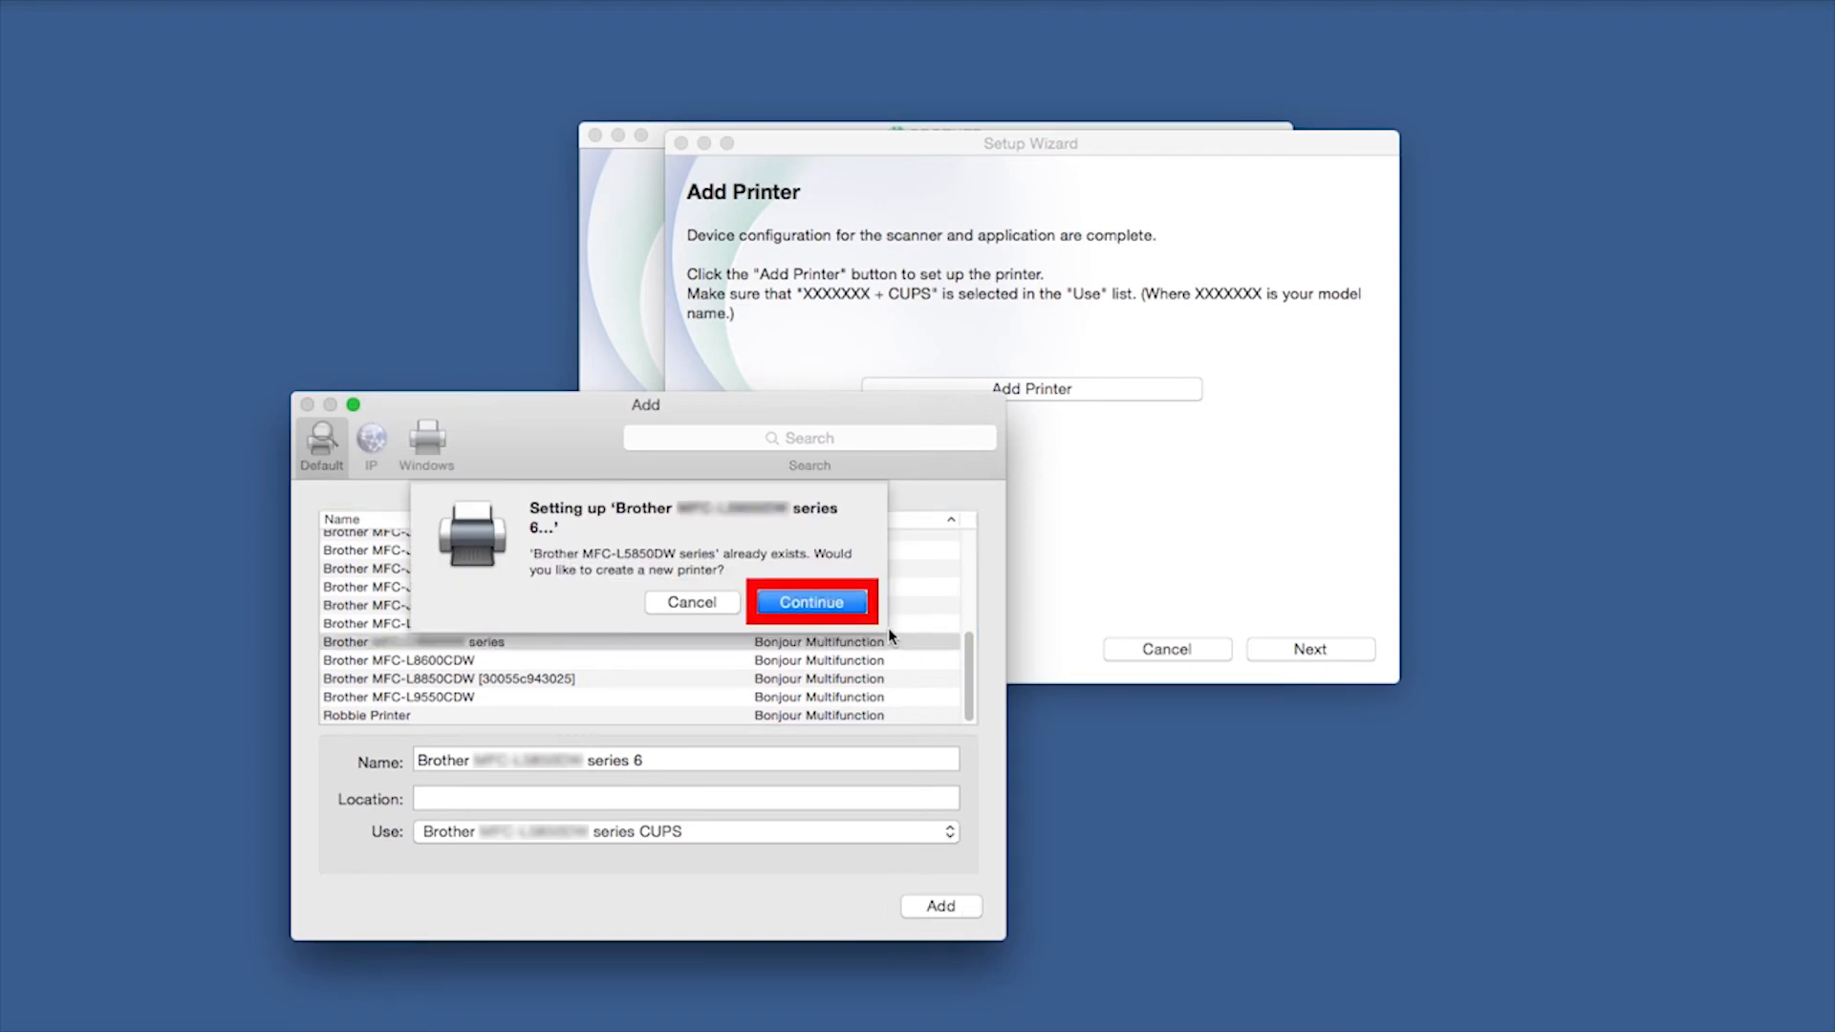
click(811, 602)
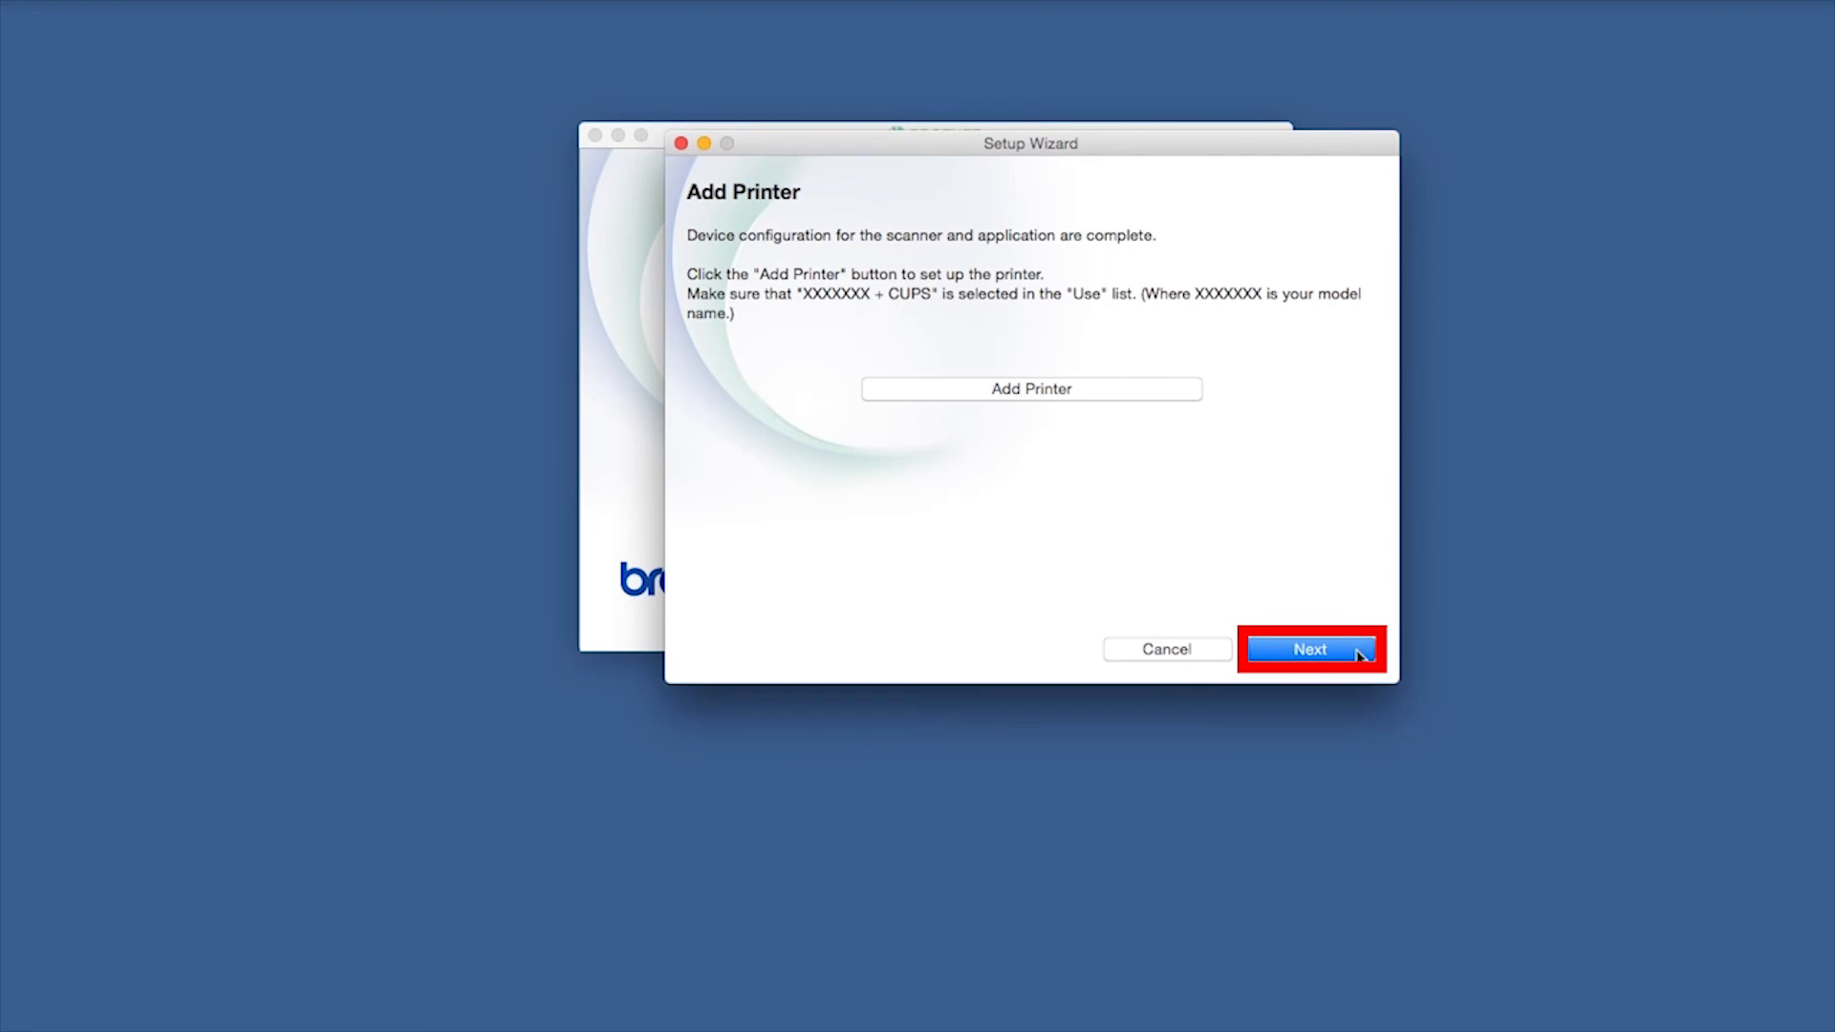
Continue past Add Printer and Brother Support to the Setup Complete page.
click(1309, 648)
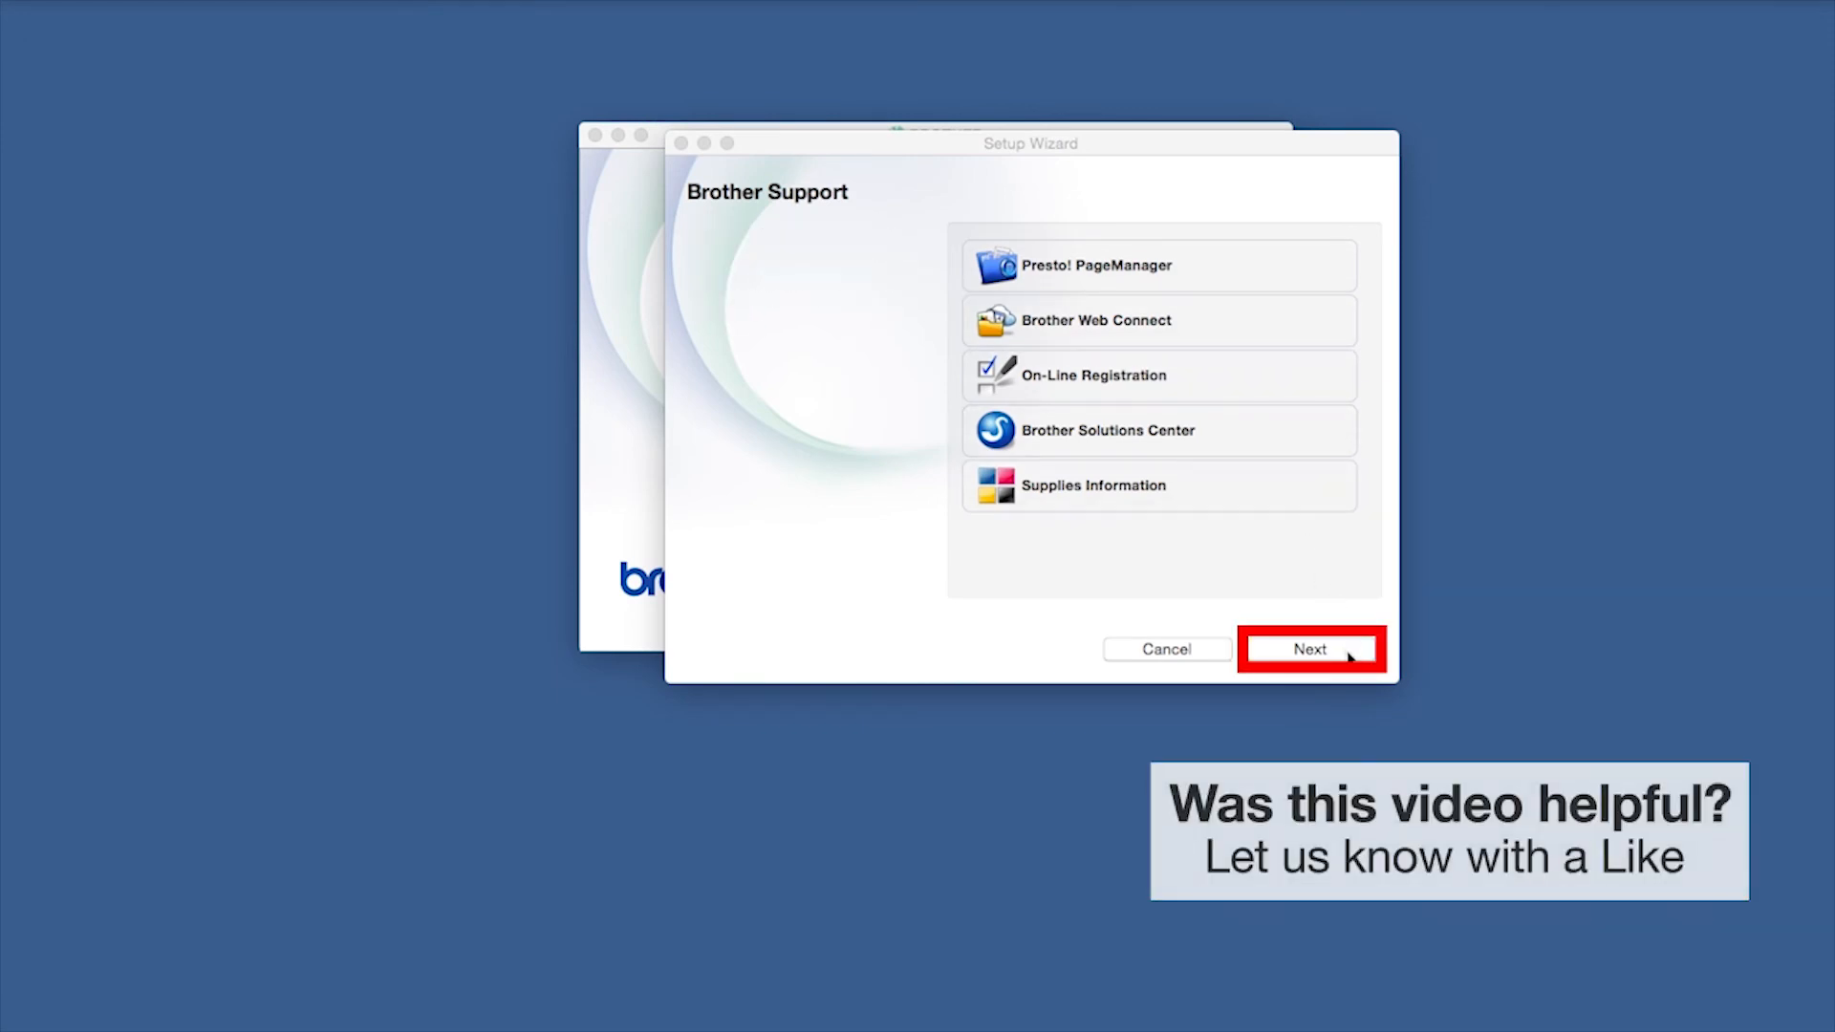
click(1309, 650)
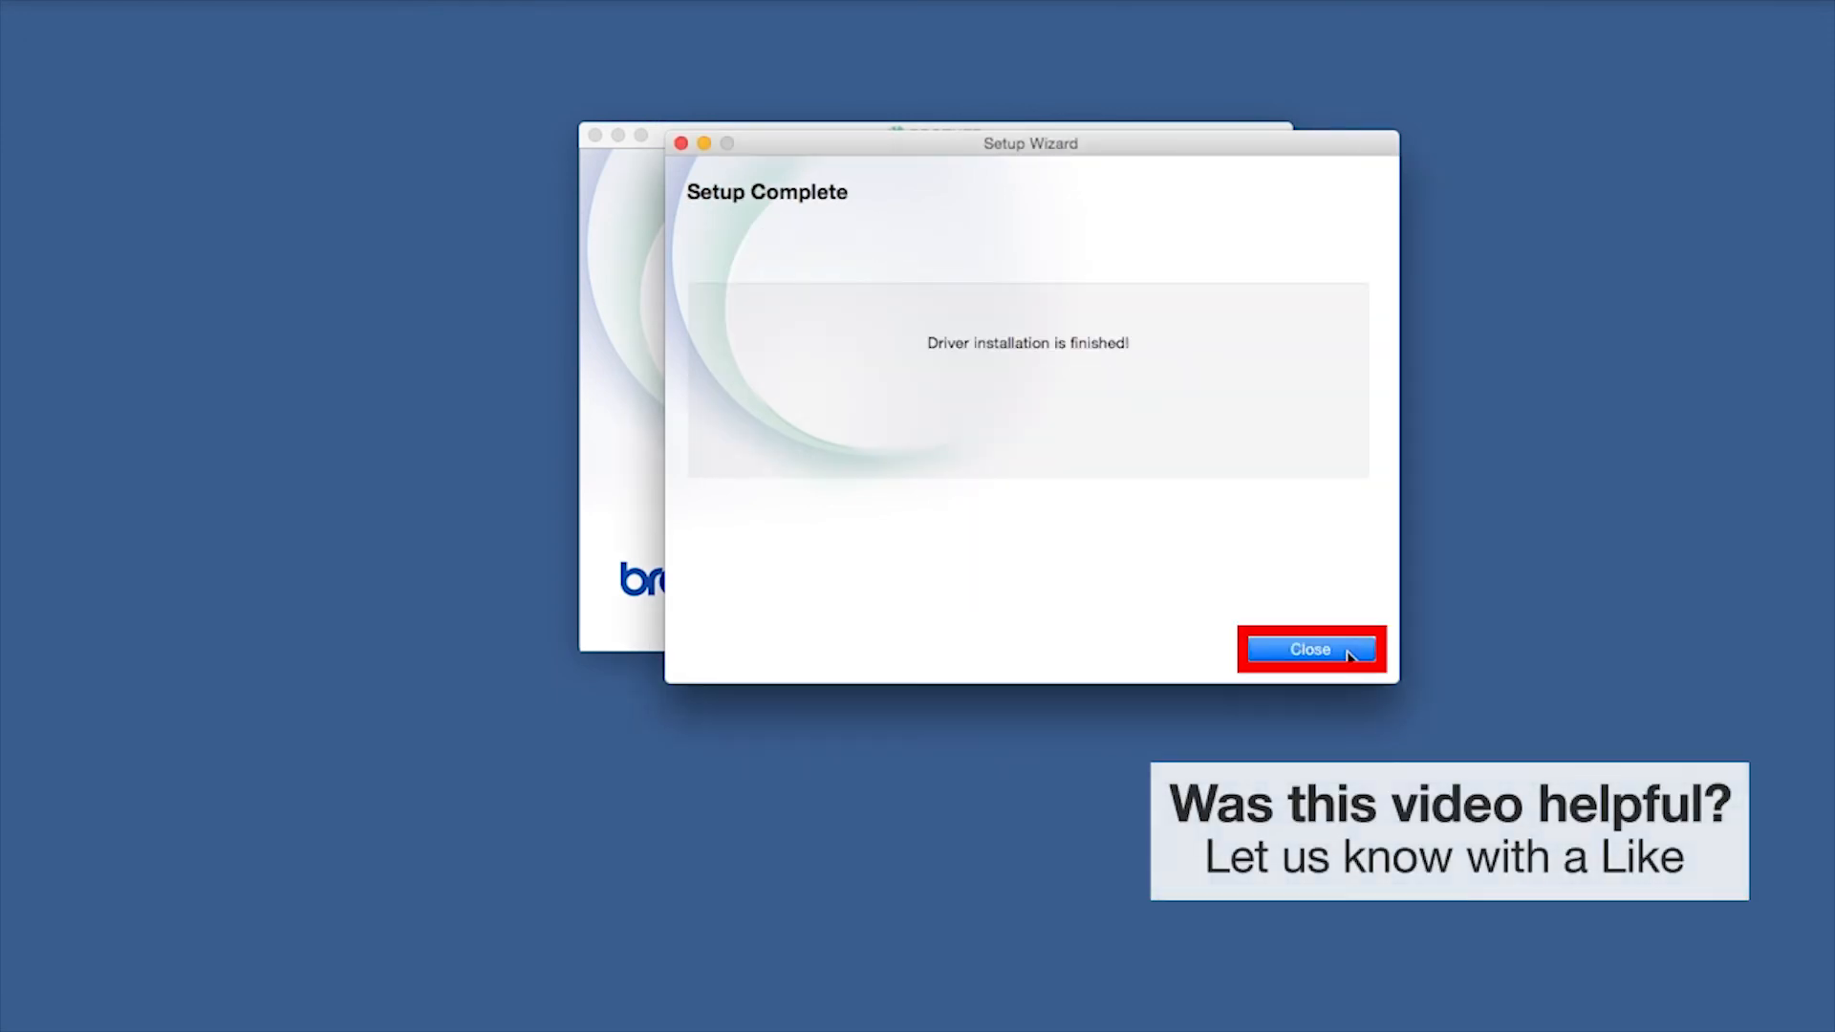